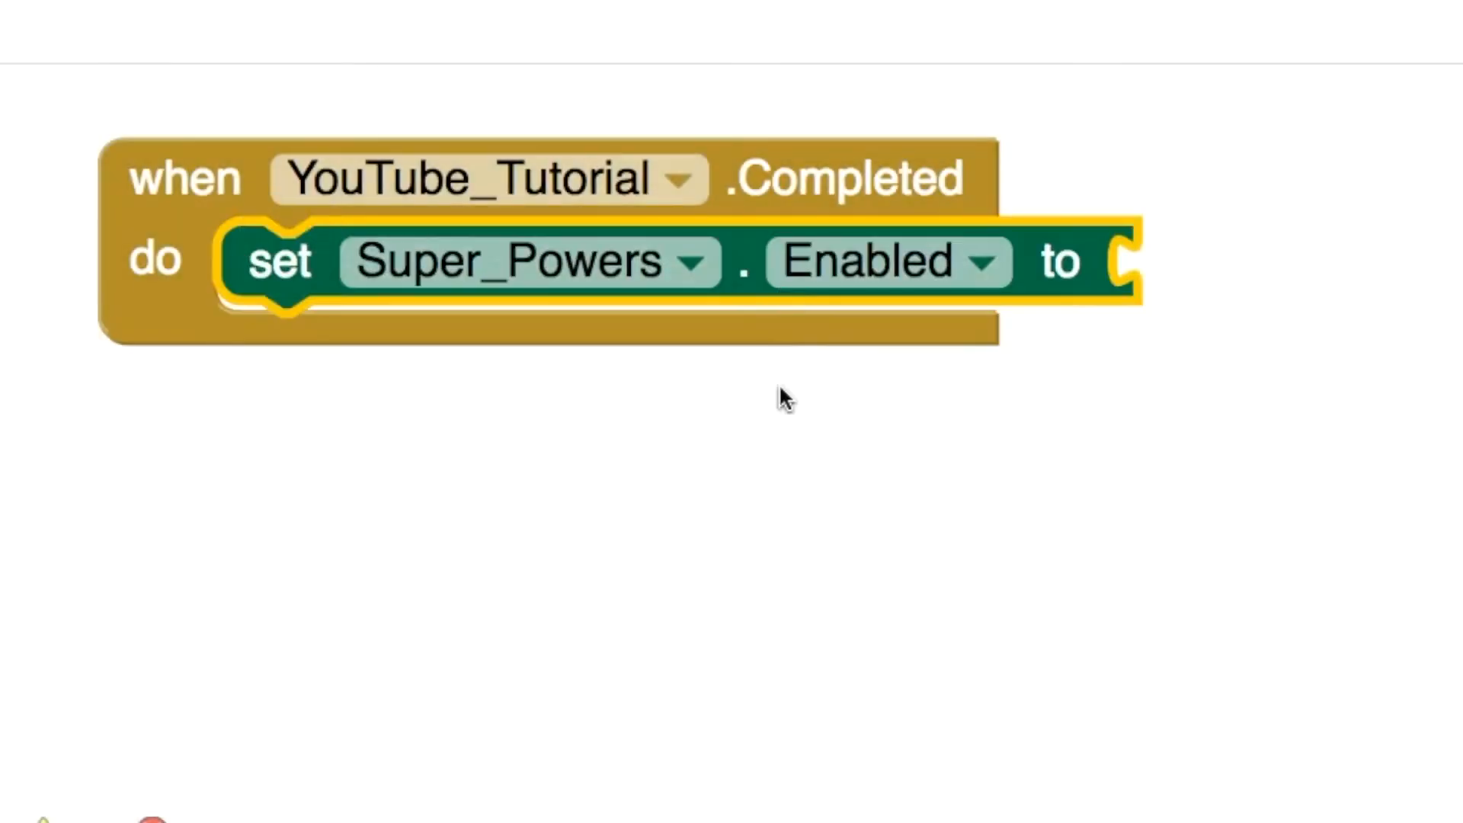
Plug the true block into set Super_Powers.Enabled inside YouTube_Tutorial.Completed
left_click_drag(784, 397, 1260, 271)
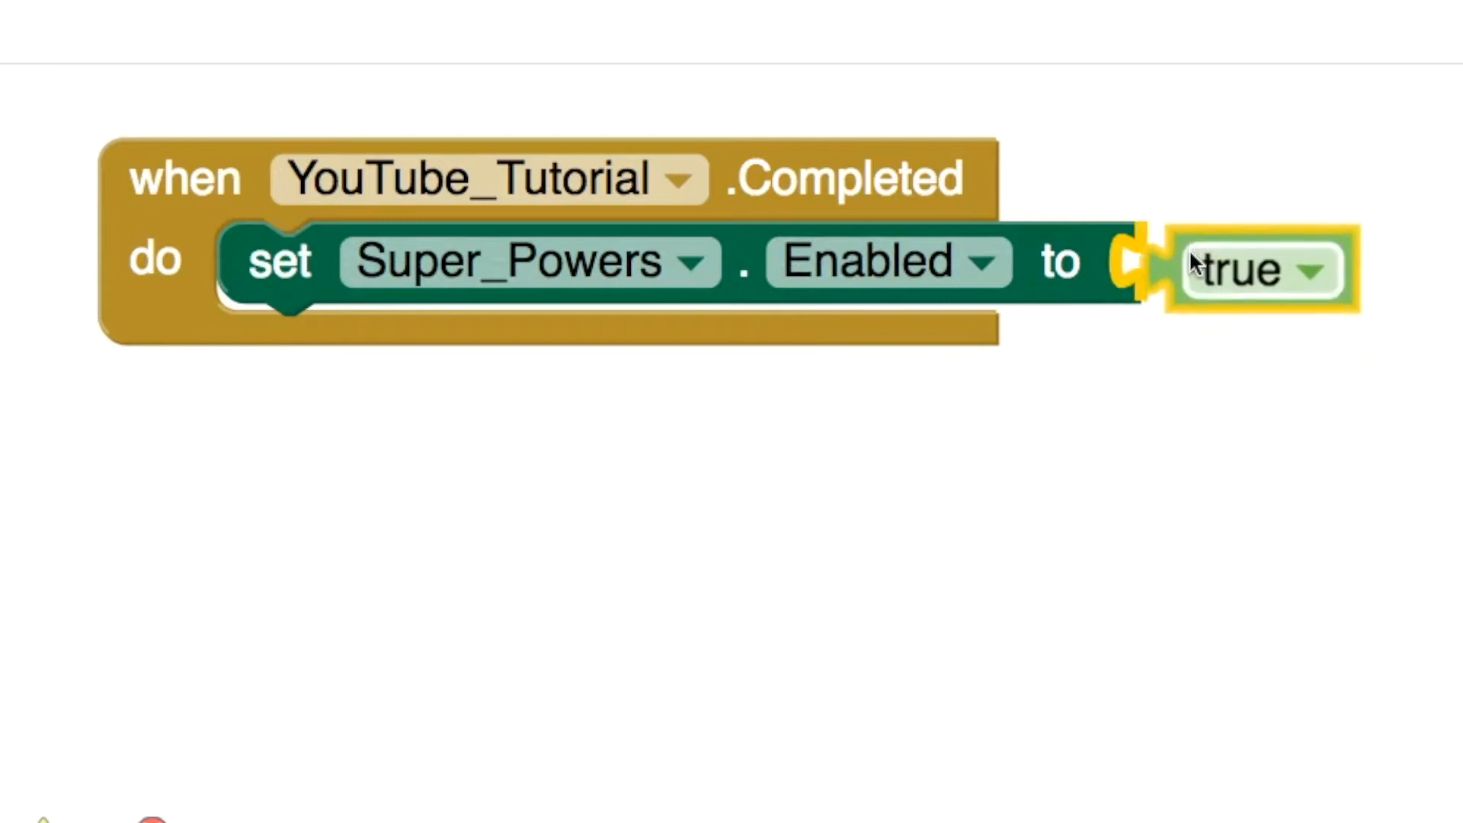
left_click(354, 110)
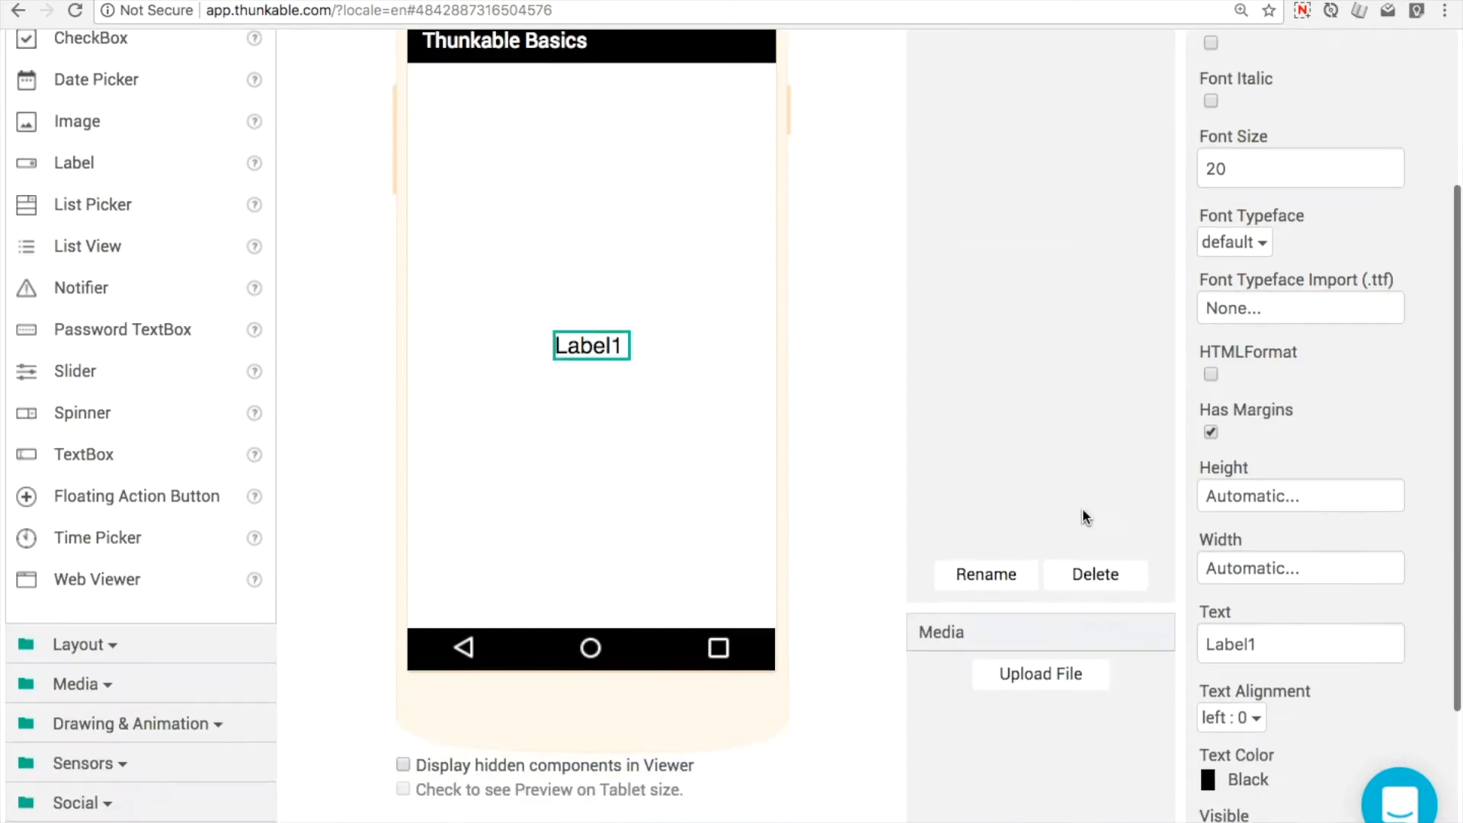
Enter 'The quick brown fox jumped over the lazy hedgehog' as Label1's Text
type("The quick brow")
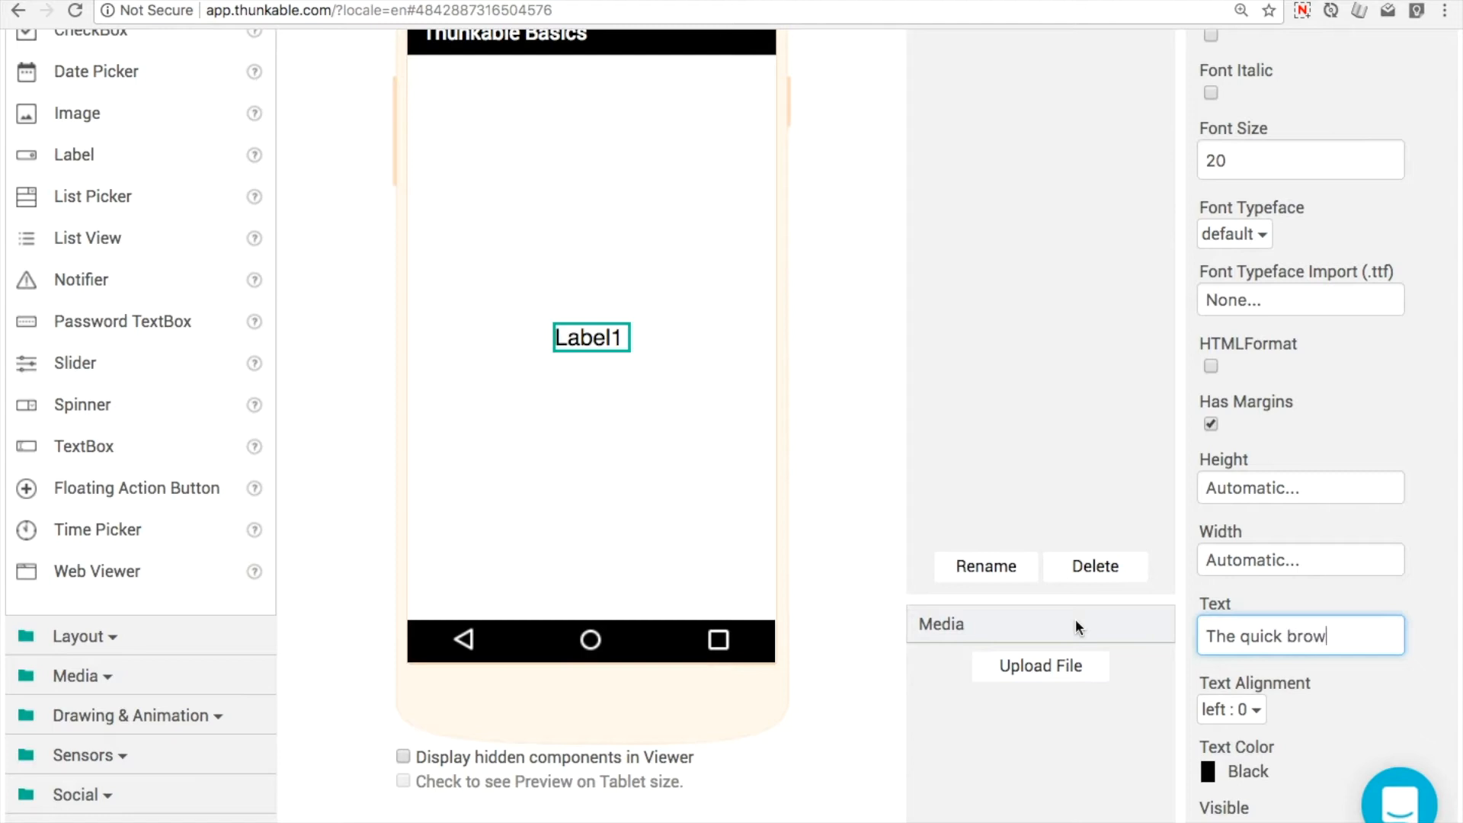
type("n fox ju")
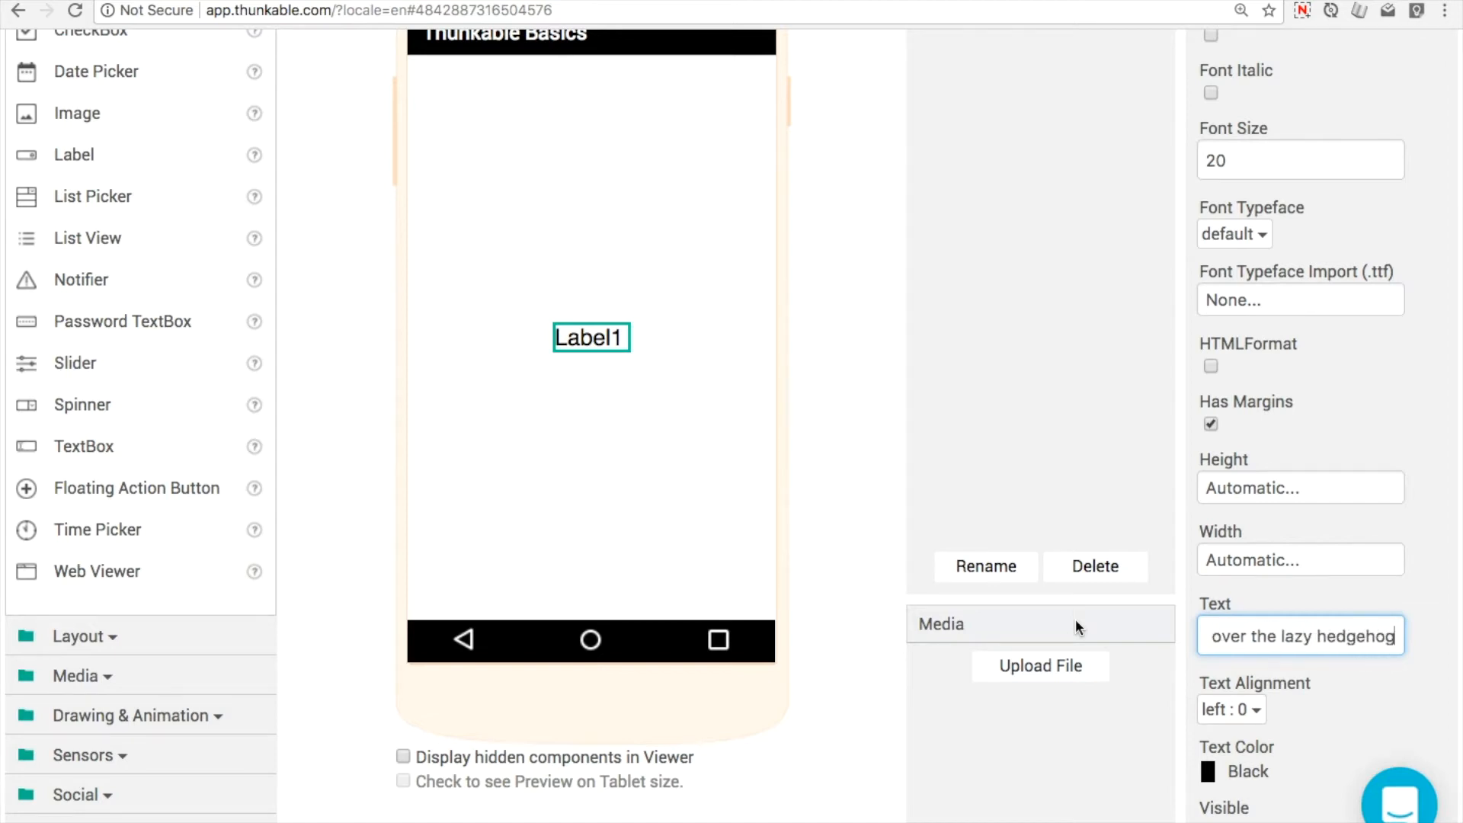
type("The quick brown fox jumped over the lazy hedgehog")
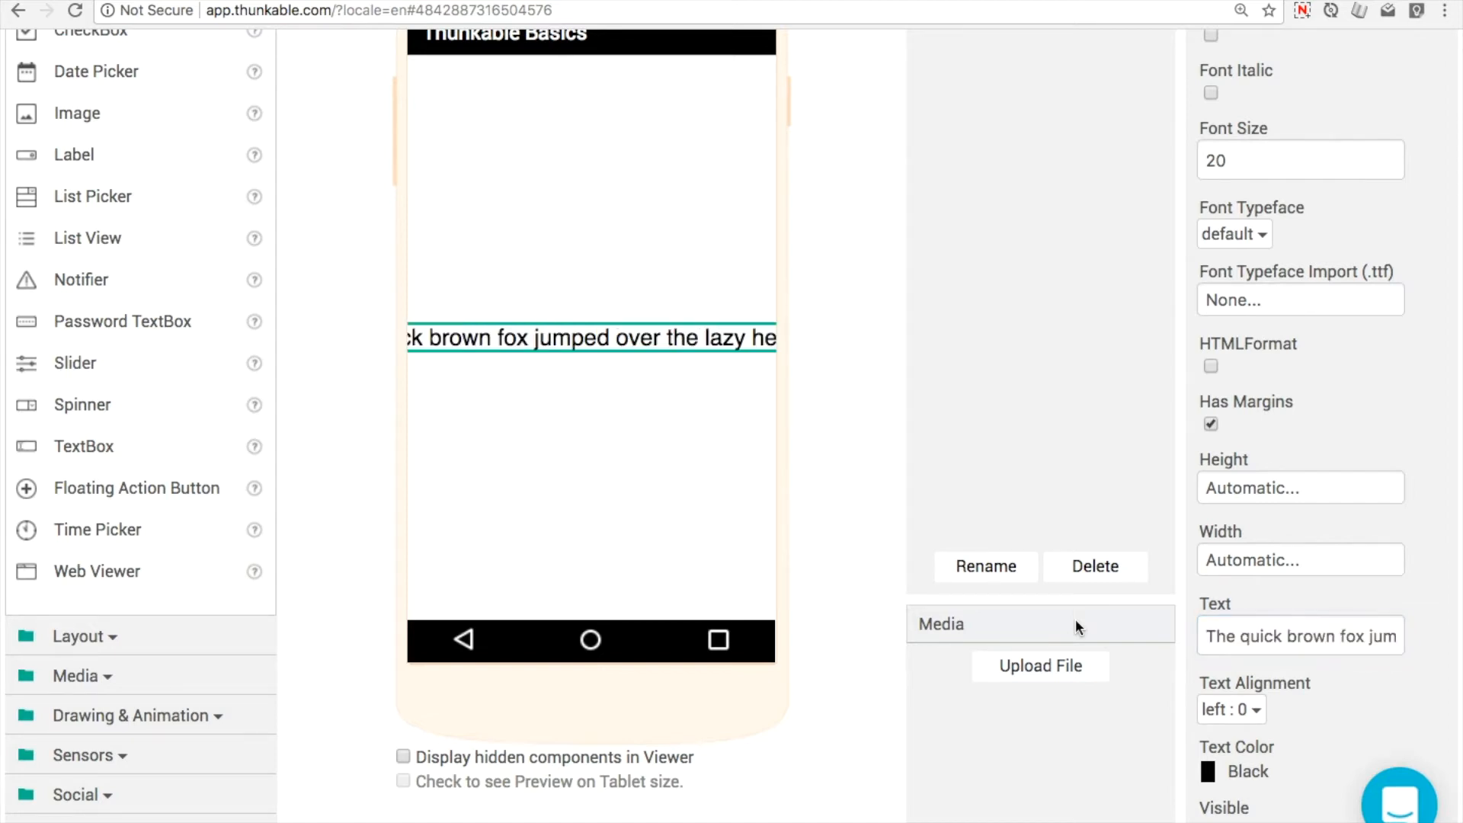
mouse_move(572, 445)
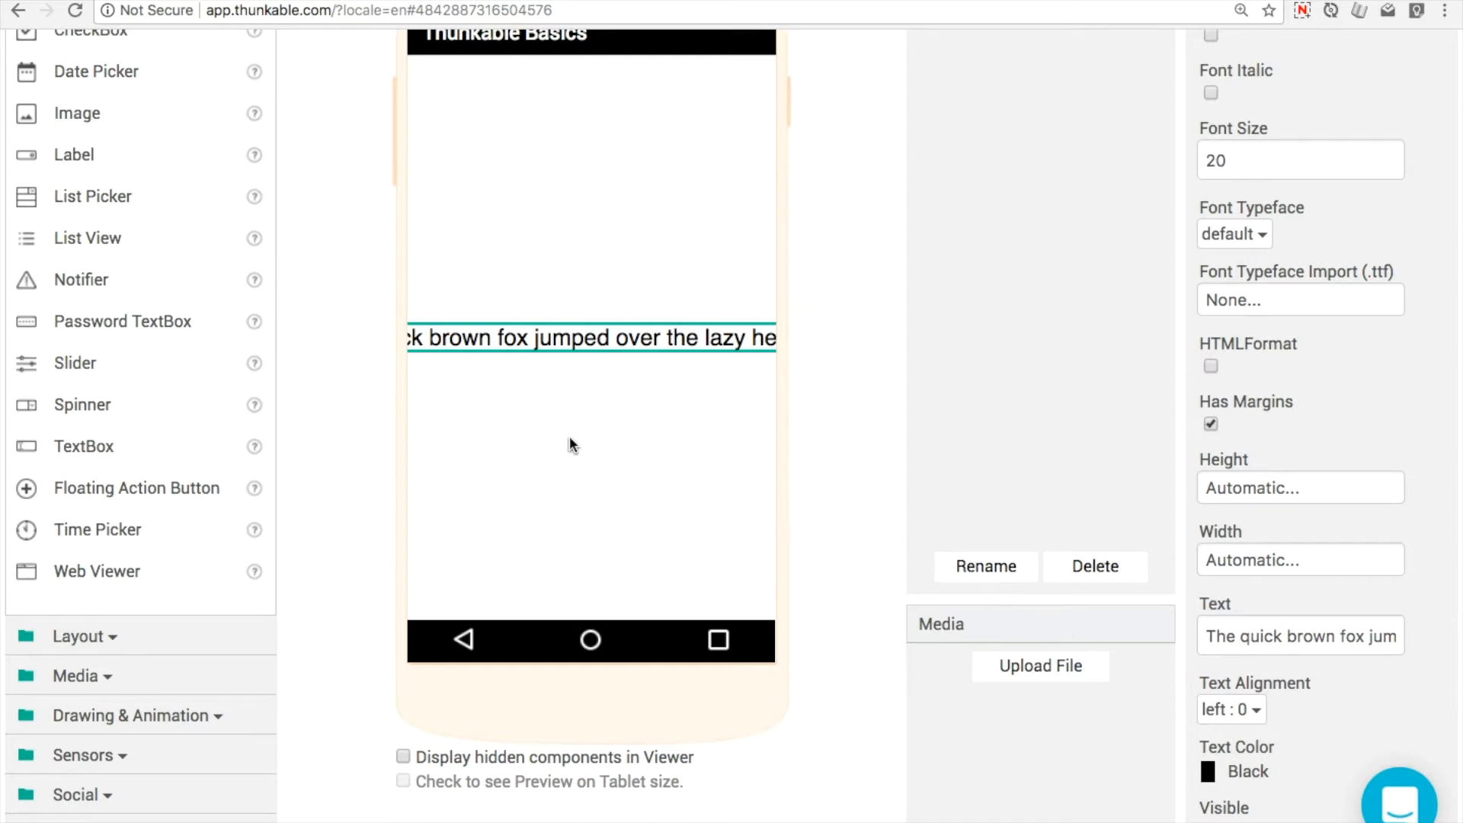
scroll("up", 3)
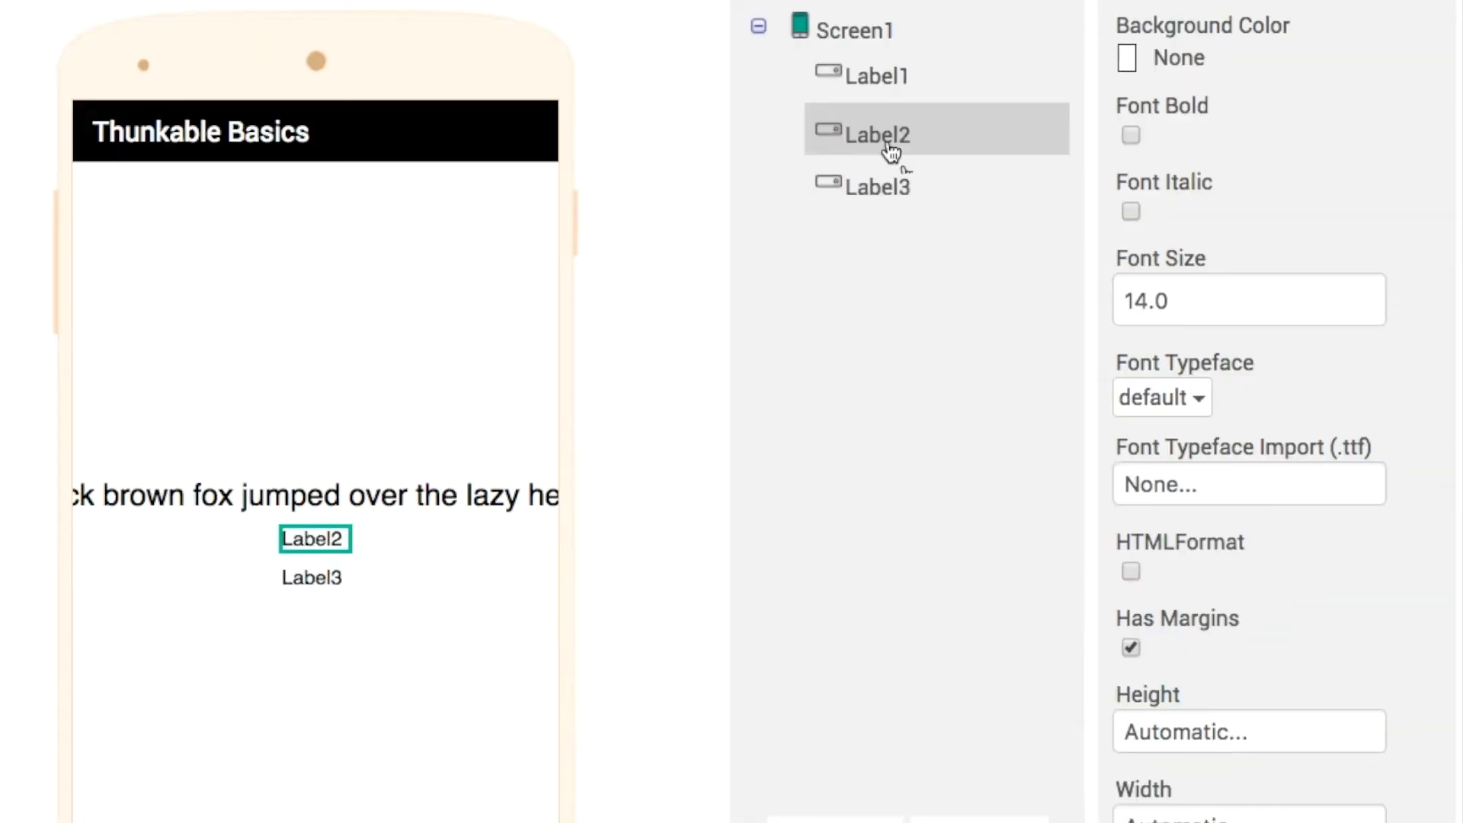
Give Label1 the roboto regular typeface and Label2 roboto thin
left_click(877, 179)
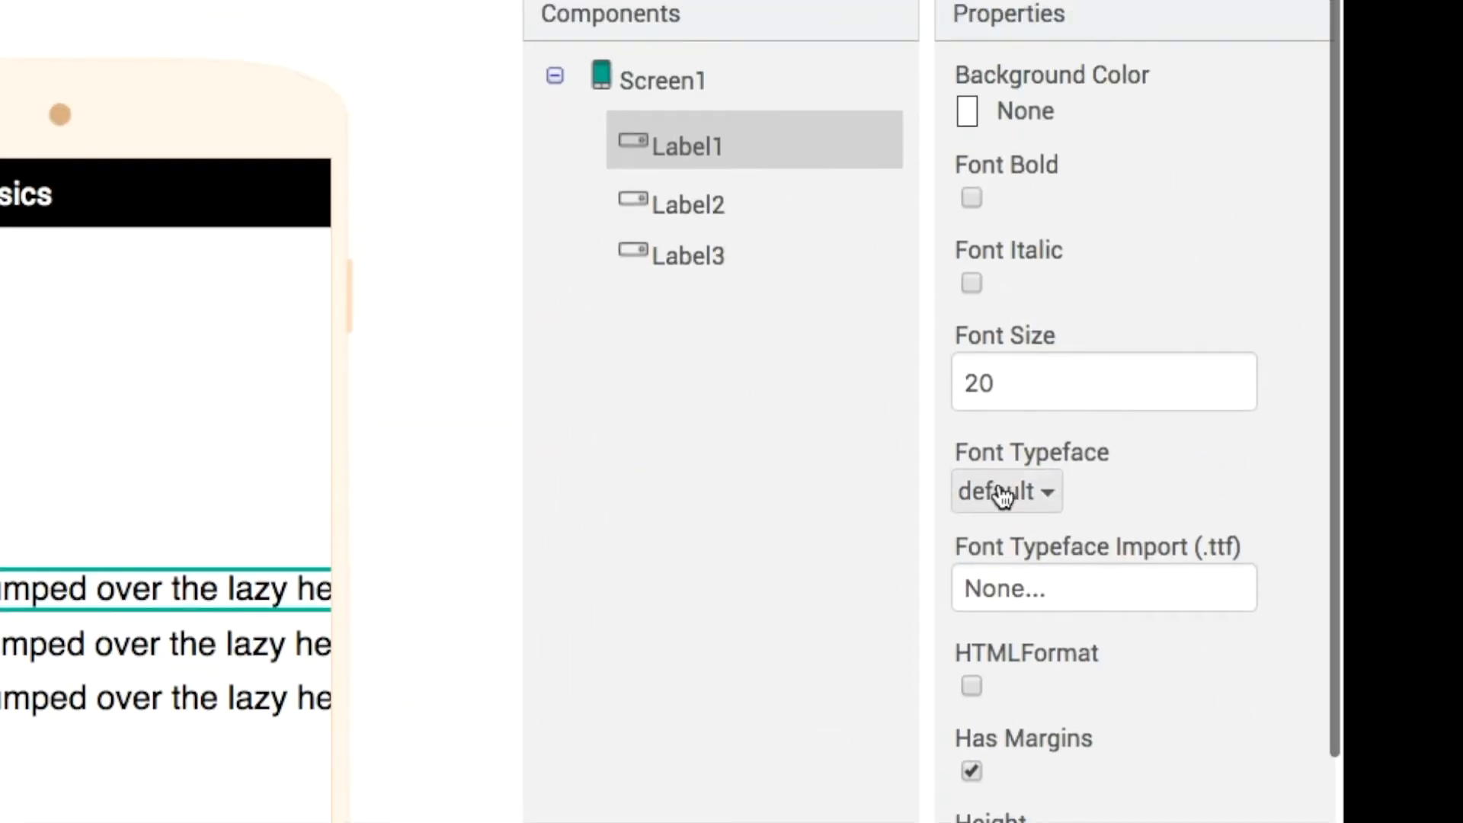
left_click(1006, 491)
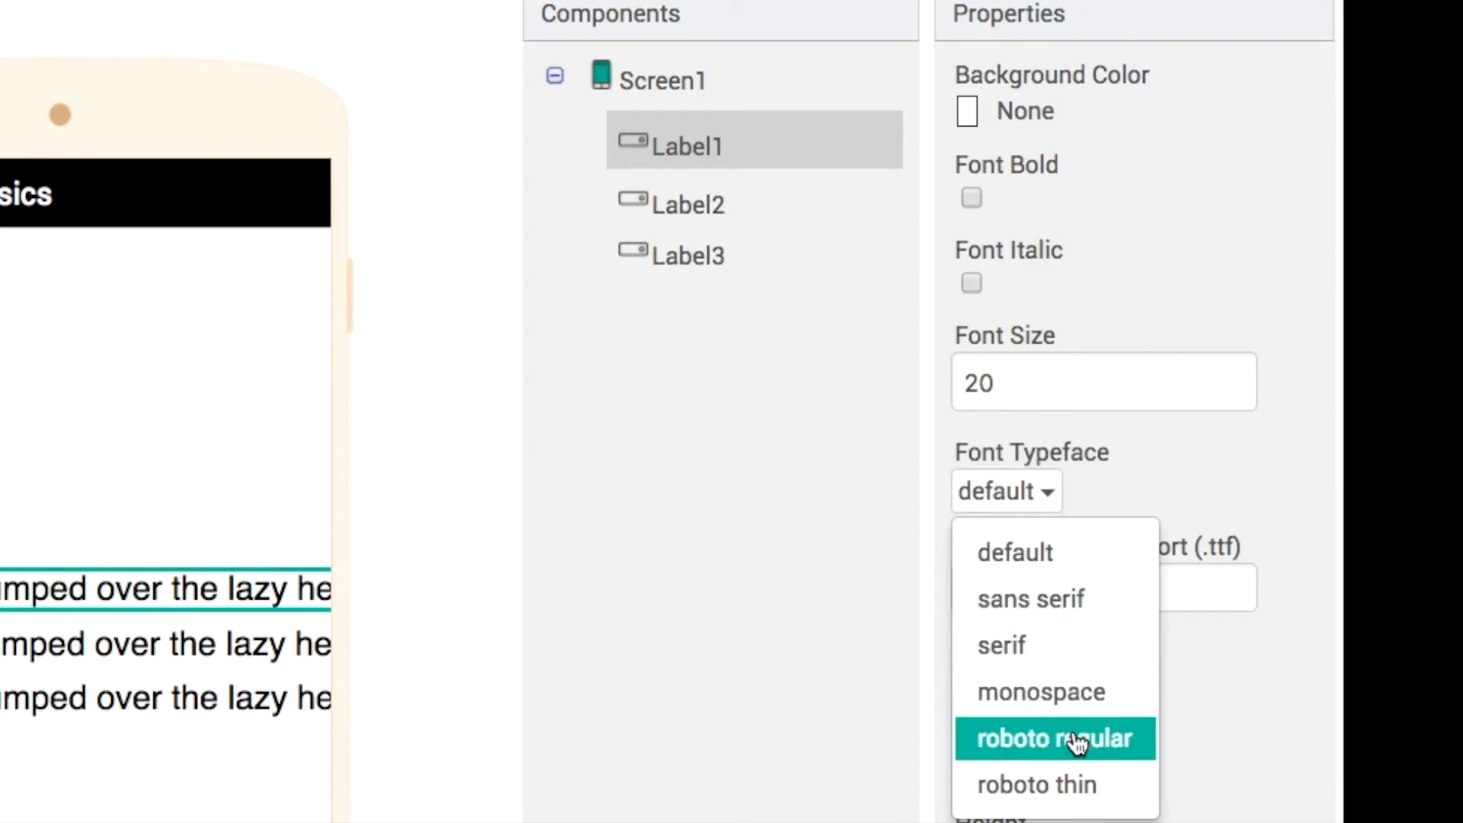
left_click(1054, 739)
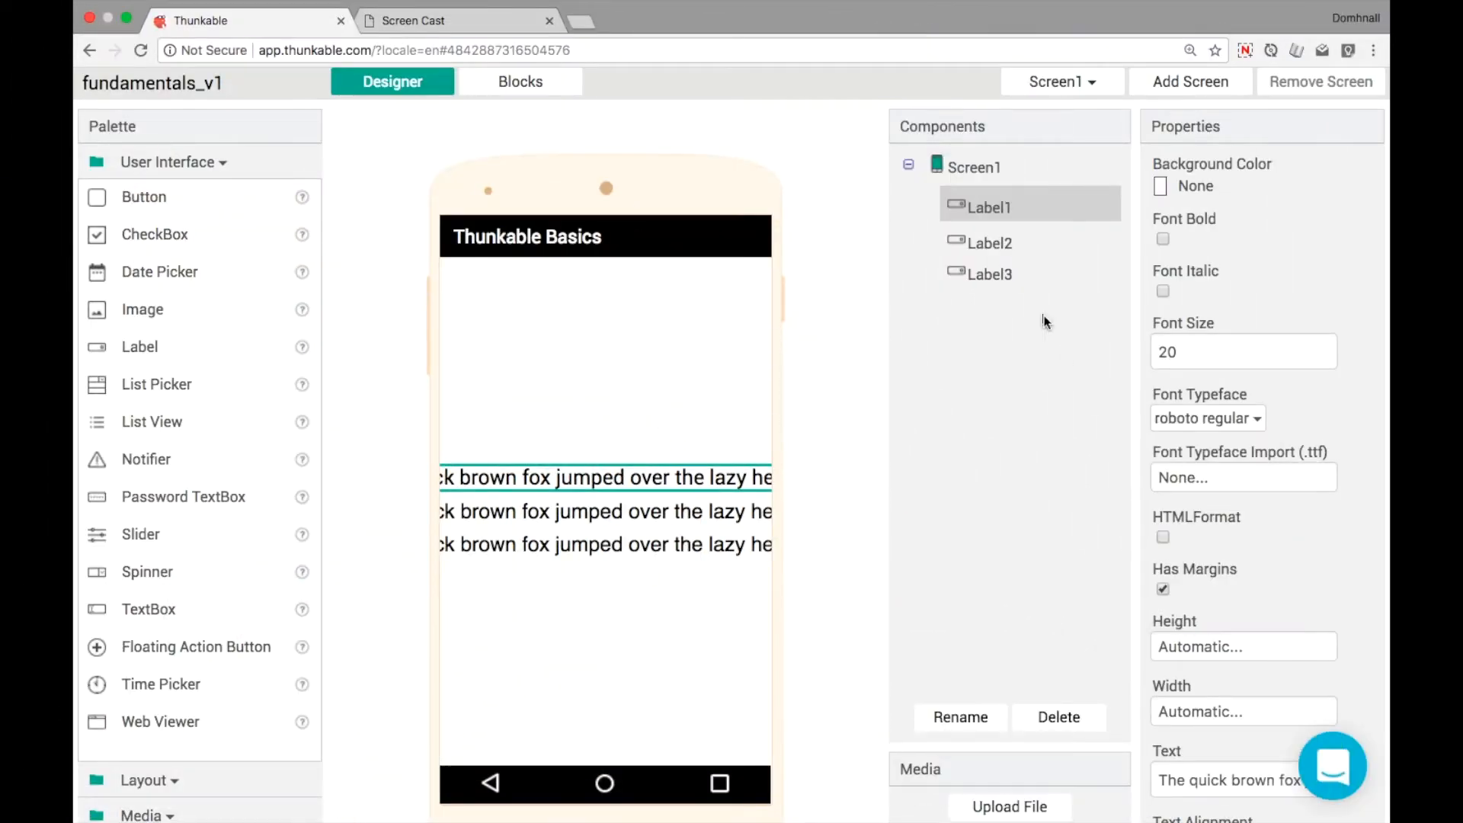
left_click(990, 238)
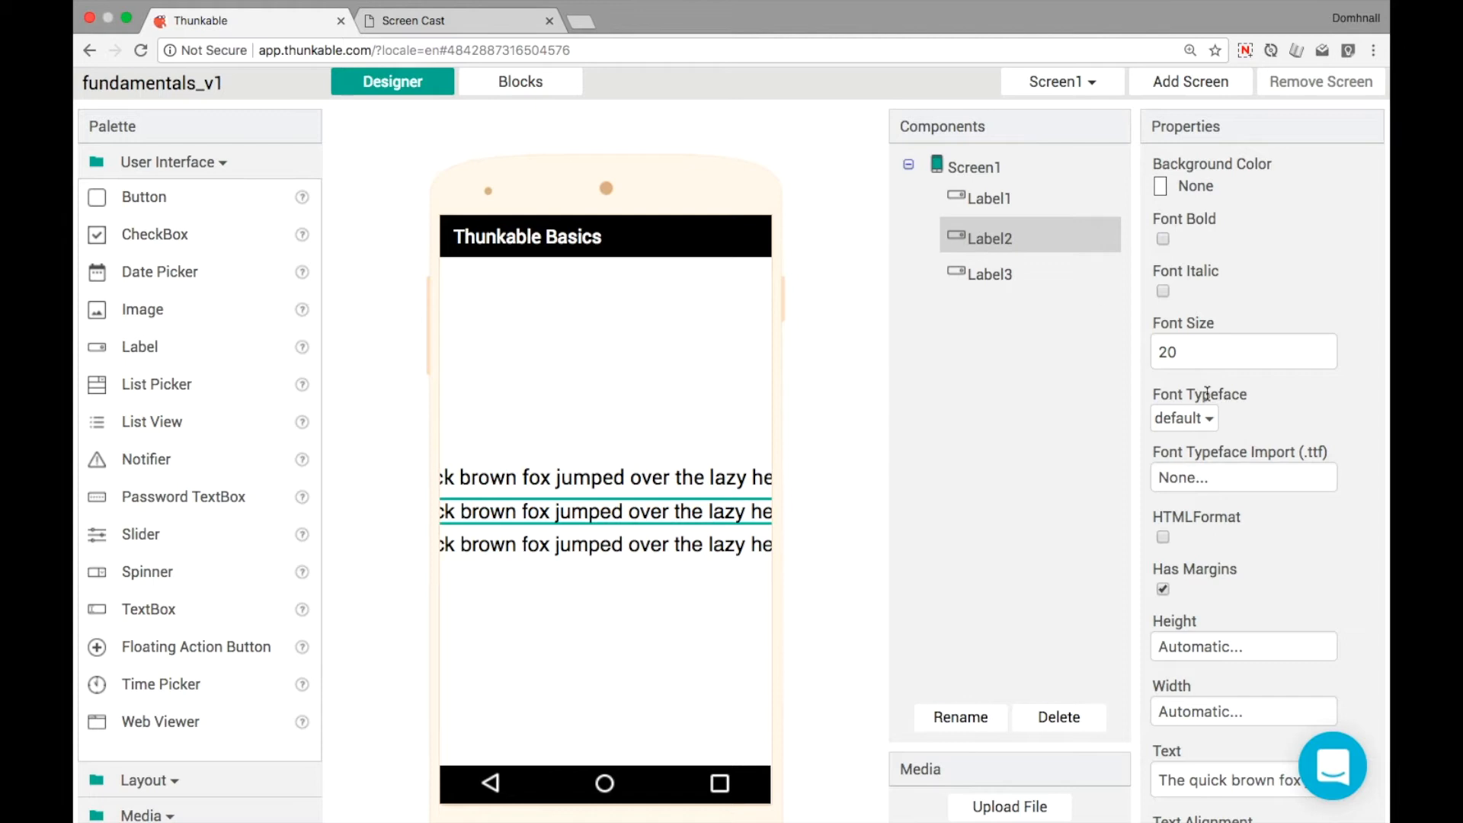
left_click(1184, 418)
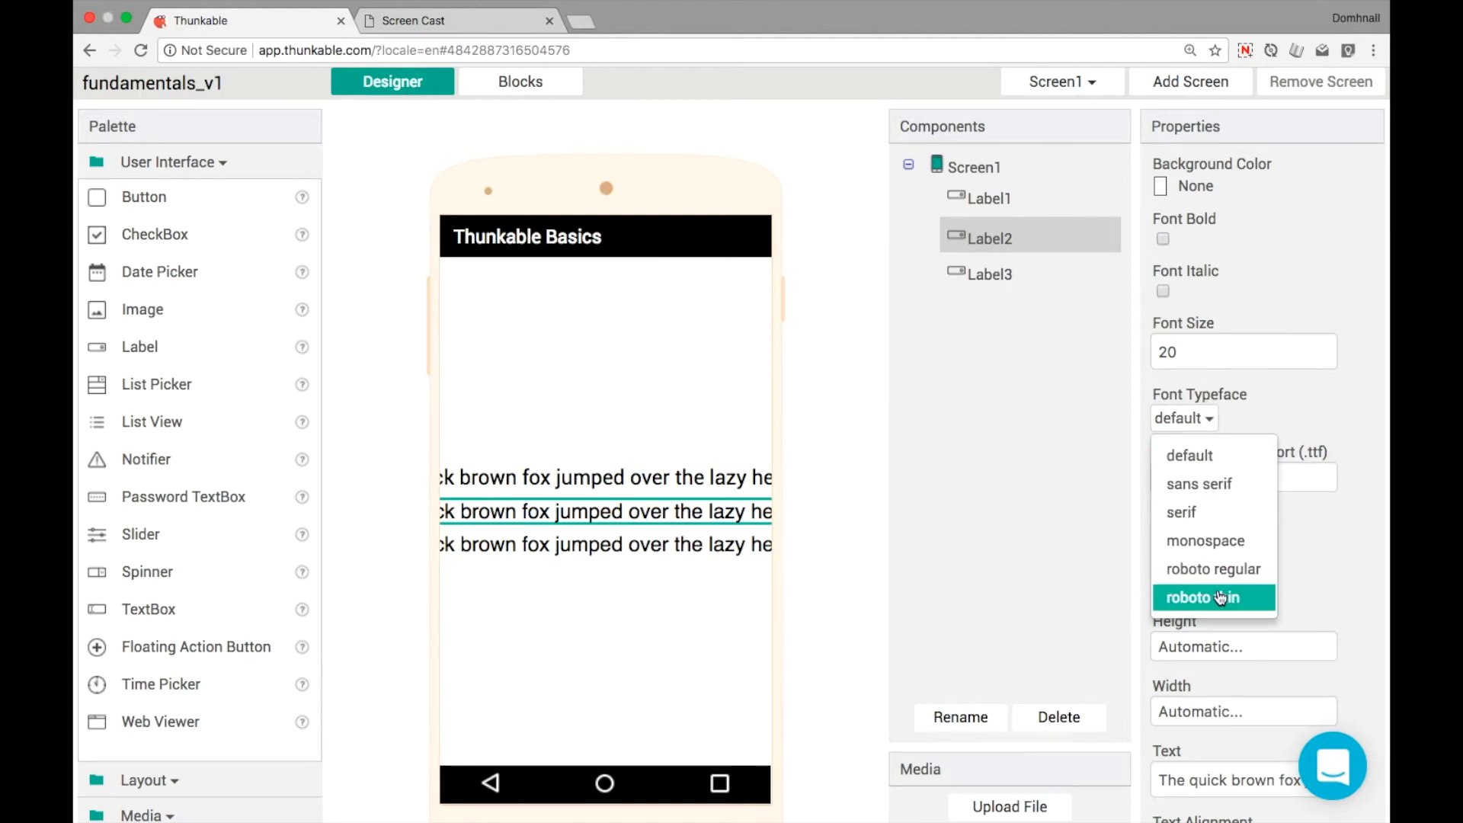
left_click(989, 269)
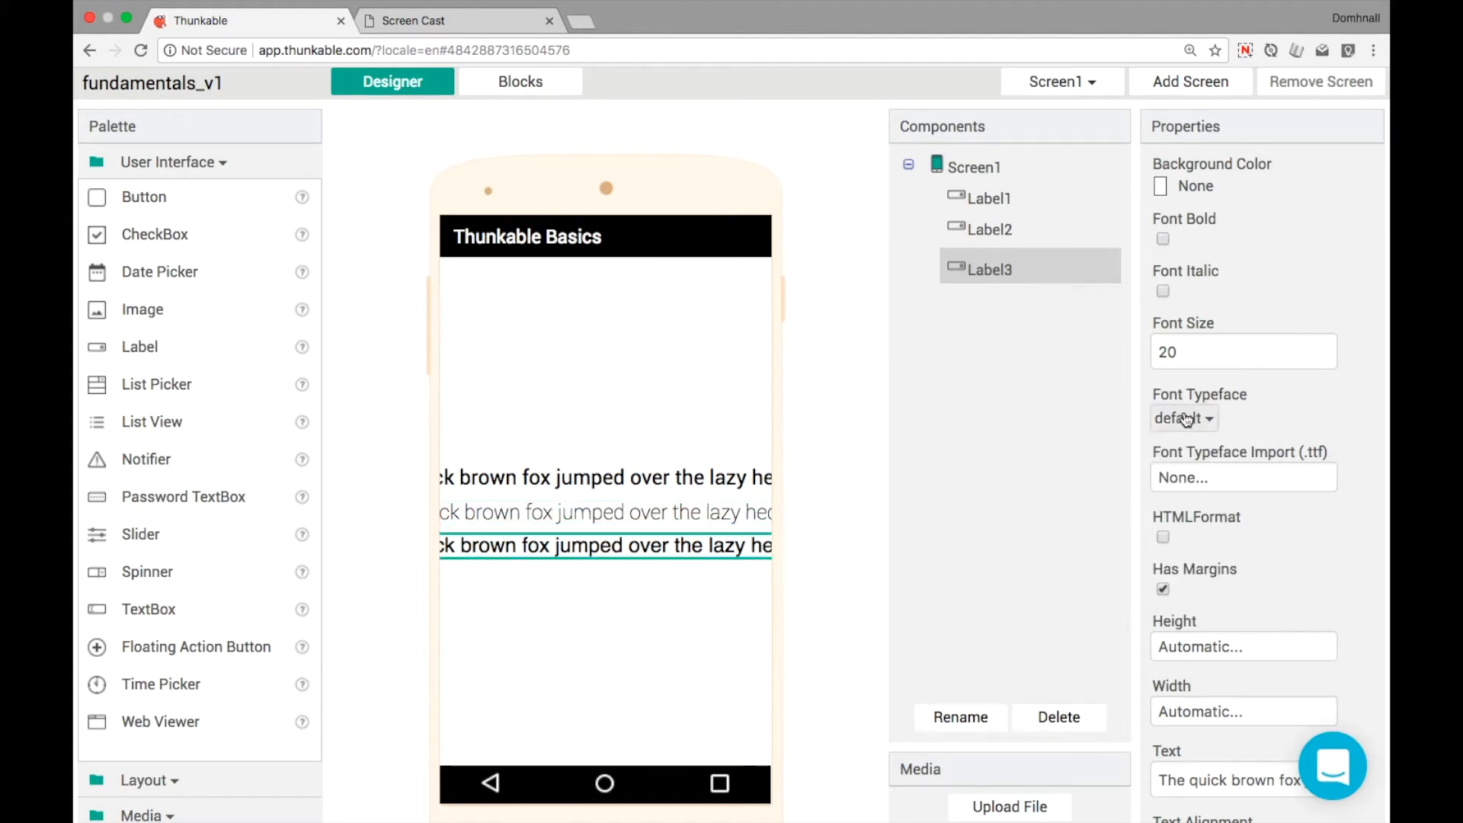
Give Label3 roboto regular with Font Bold enabled
left_click(1183, 418)
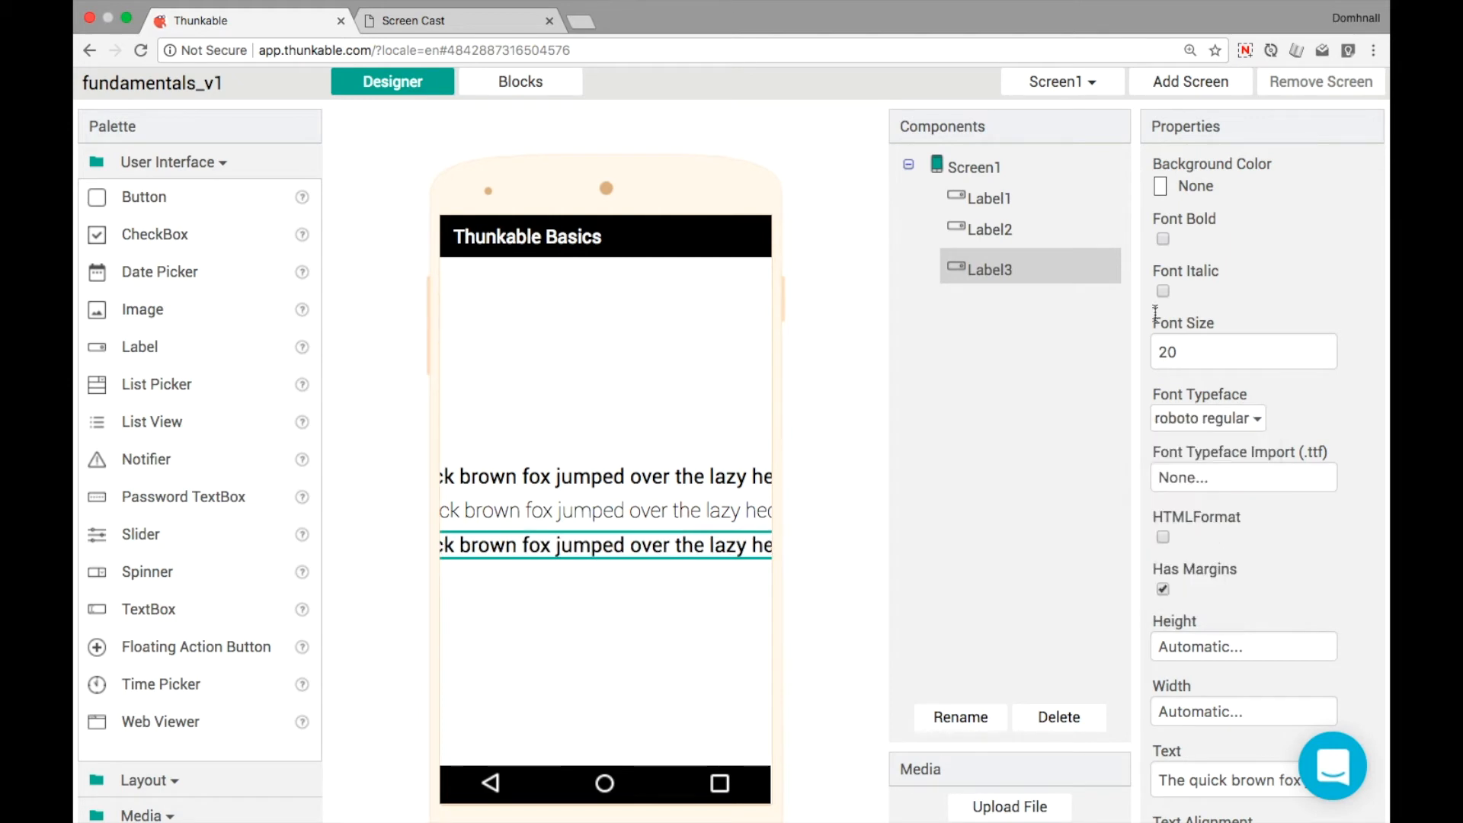
left_click(1164, 238)
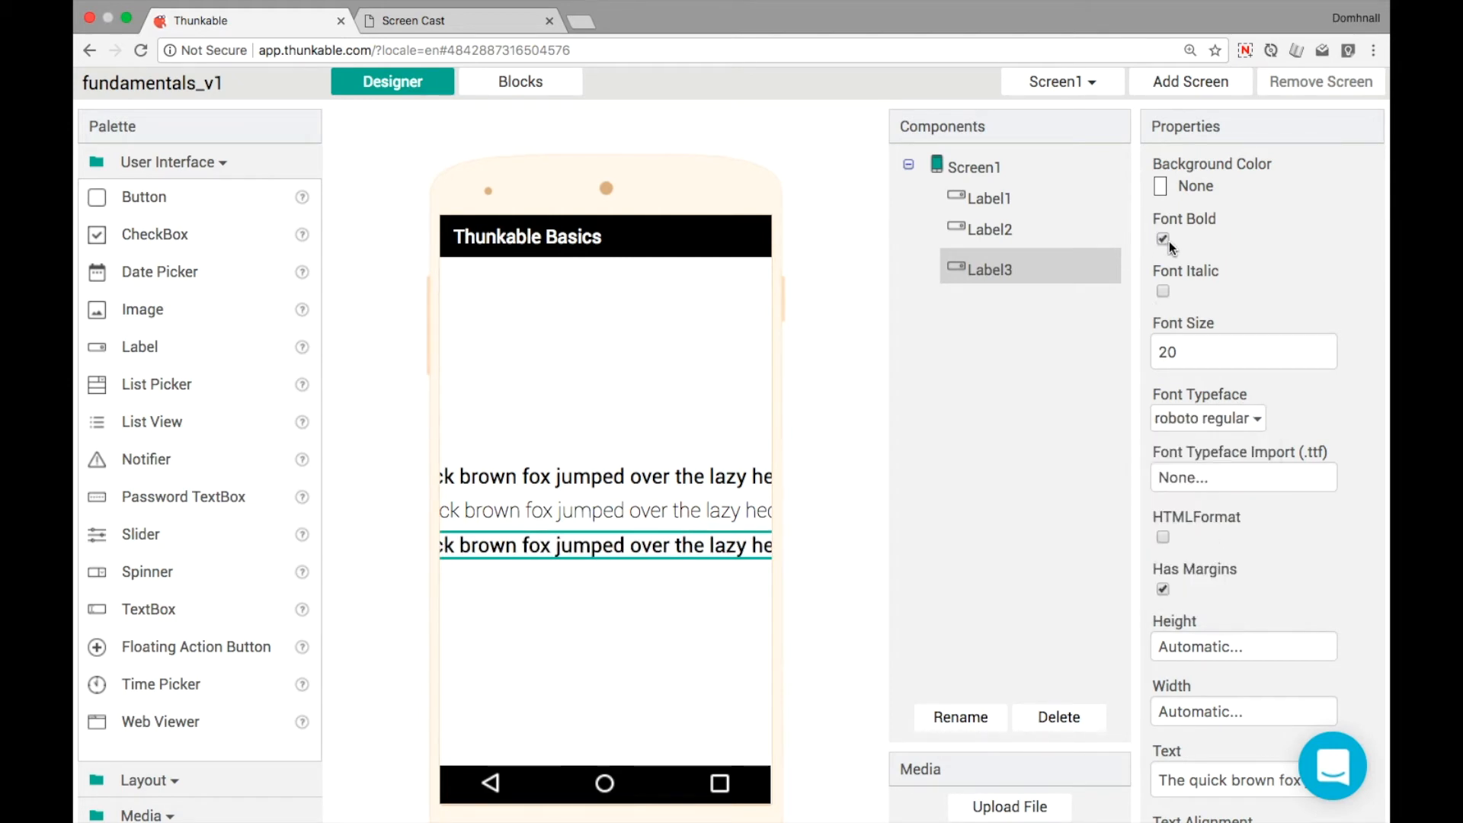
left_click(413, 21)
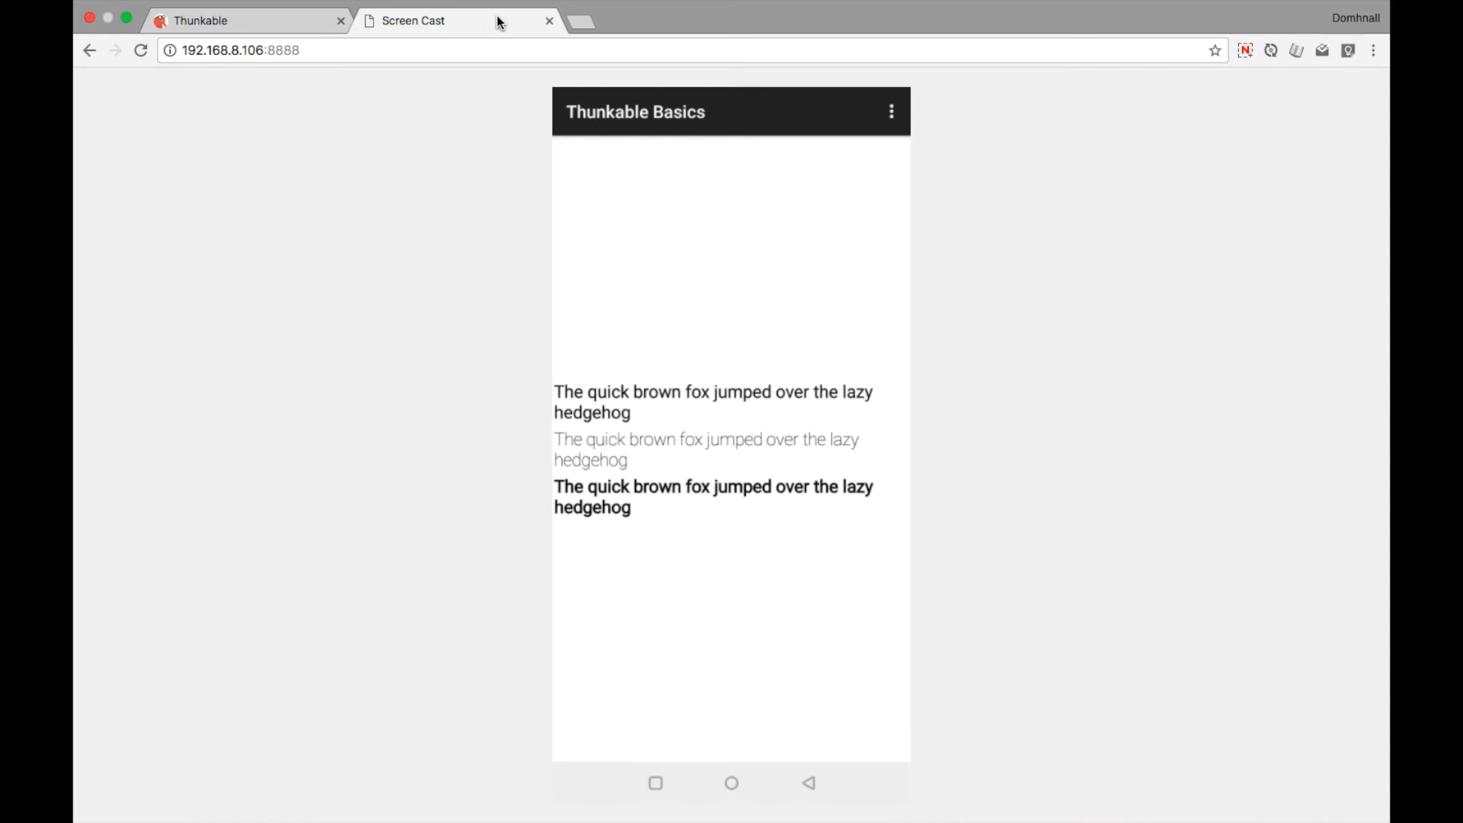
mouse_move(614, 454)
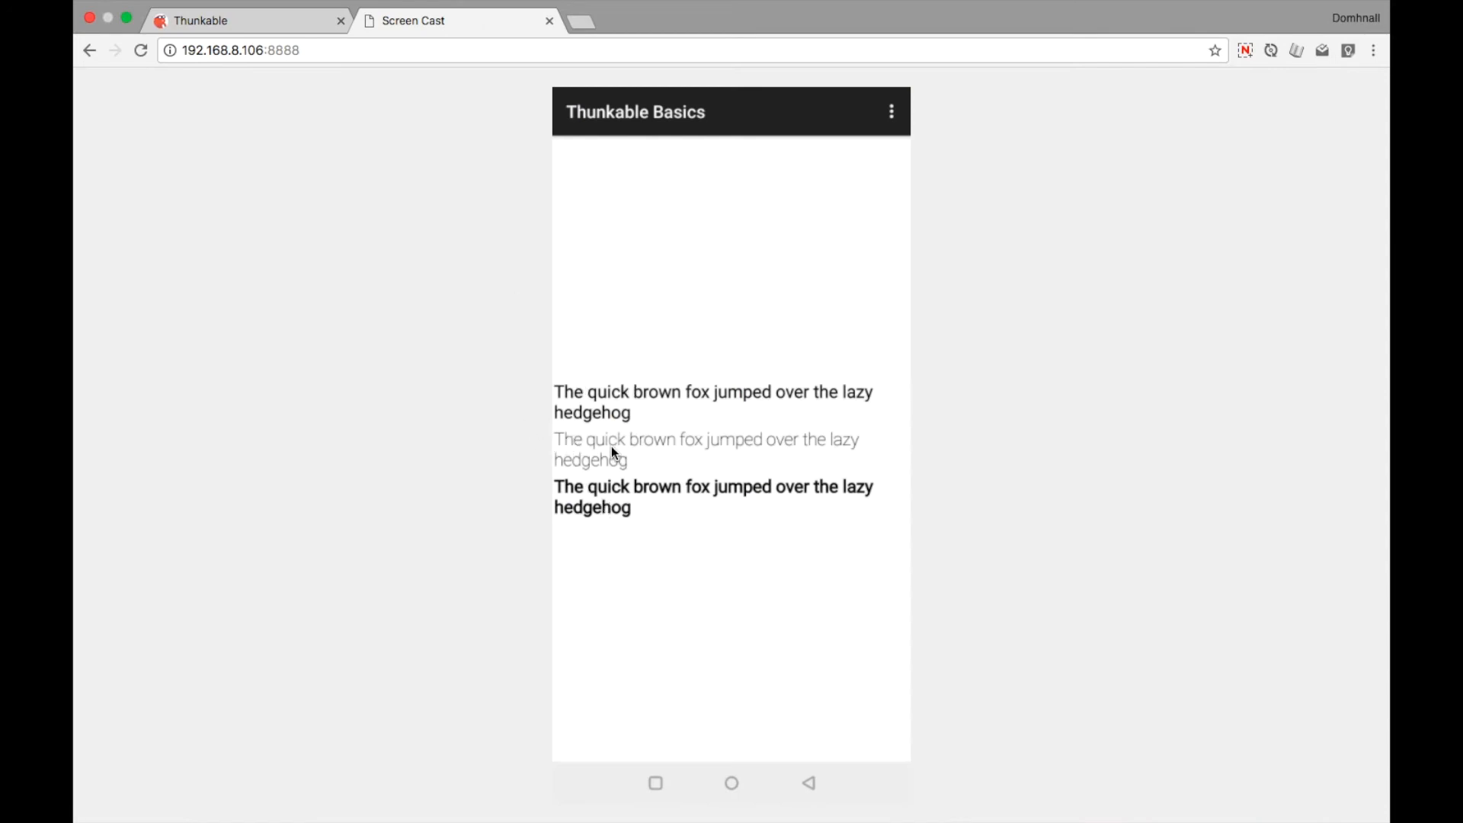
mouse_move(616, 336)
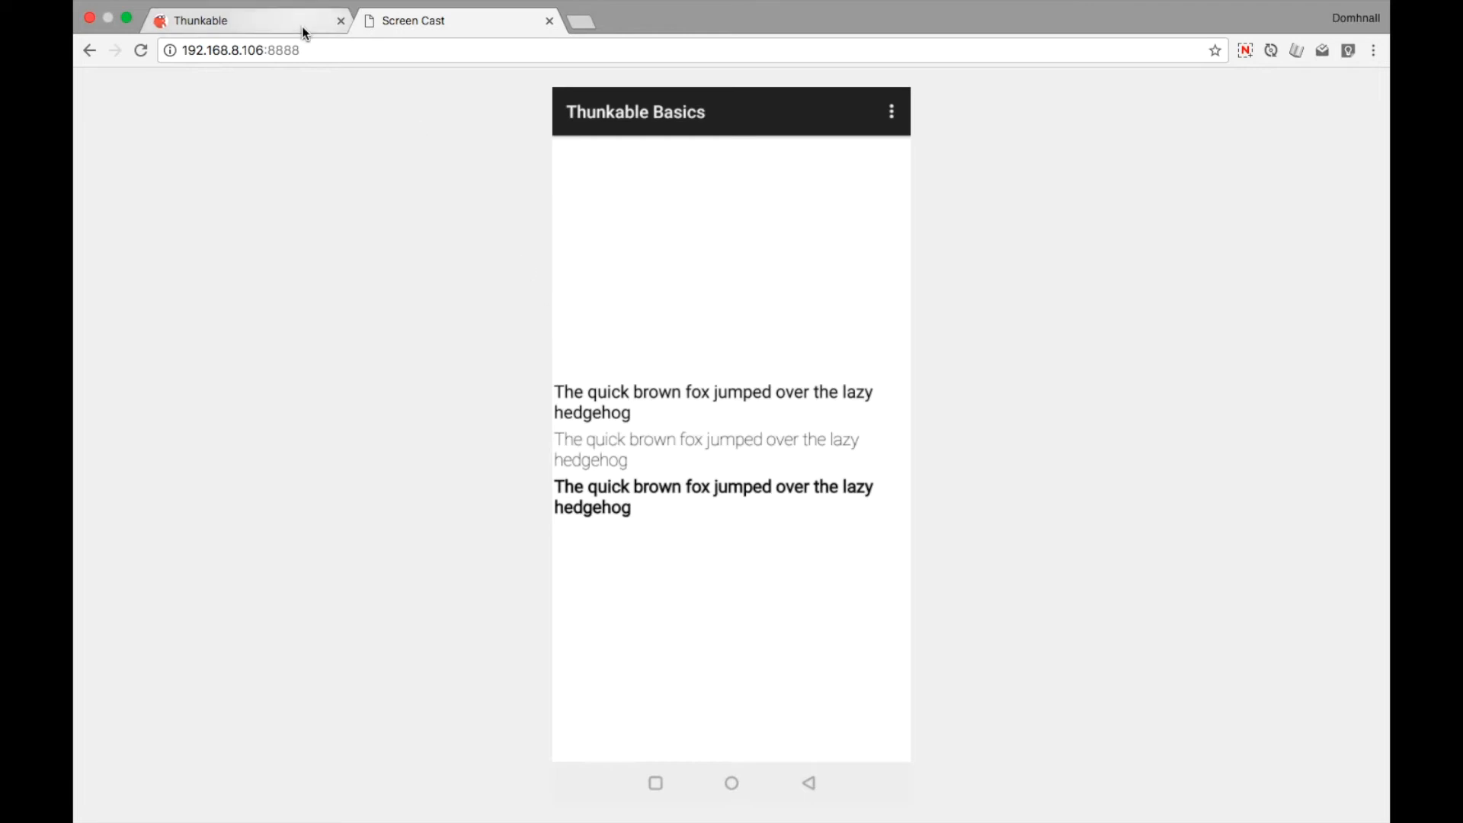
Return from the phone preview to the Thunkable project
left_click(415, 21)
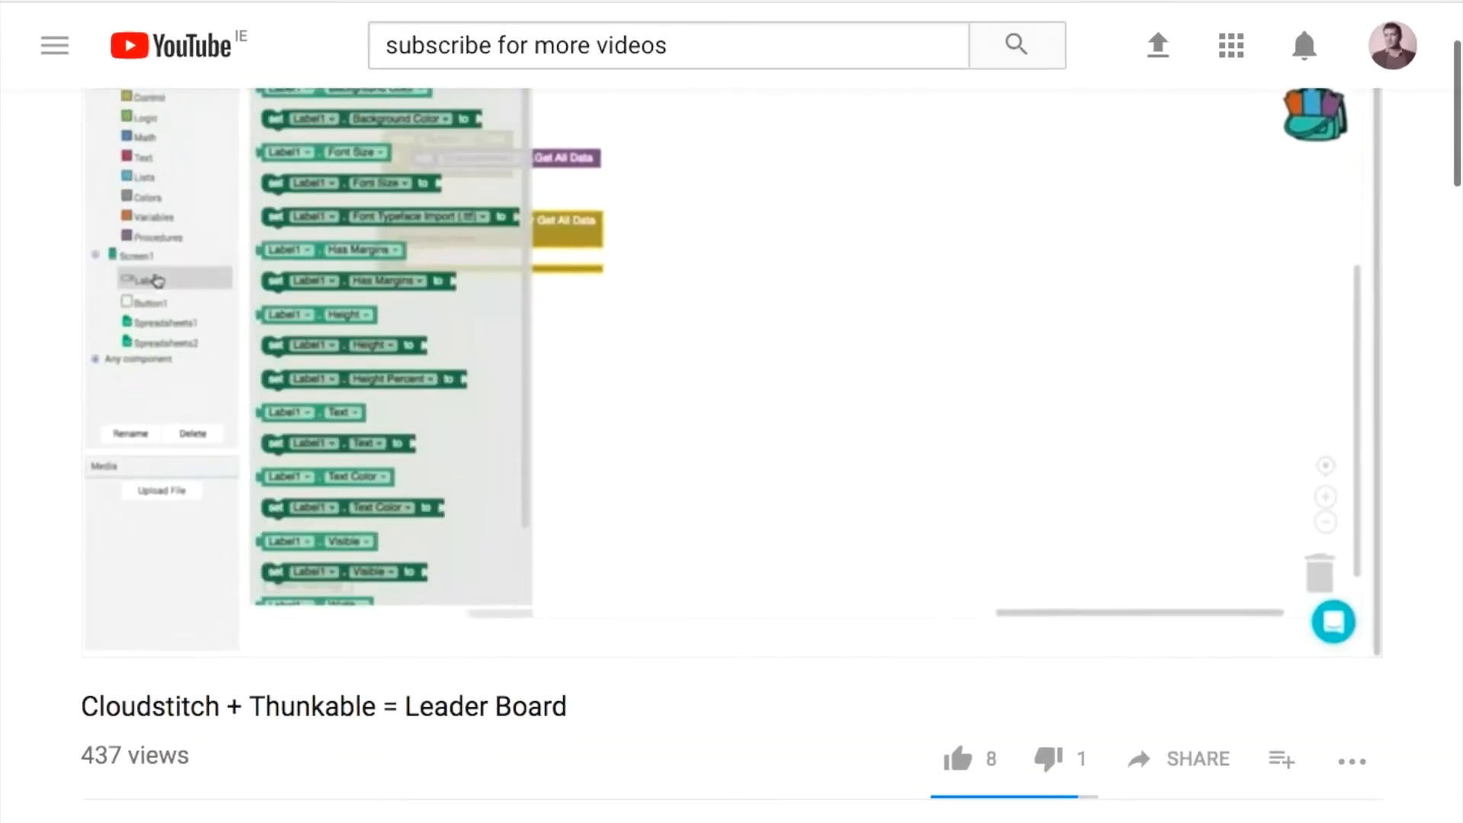
Leave the YouTube video page and open fonts.google.com in a new tab
scroll("down", 3)
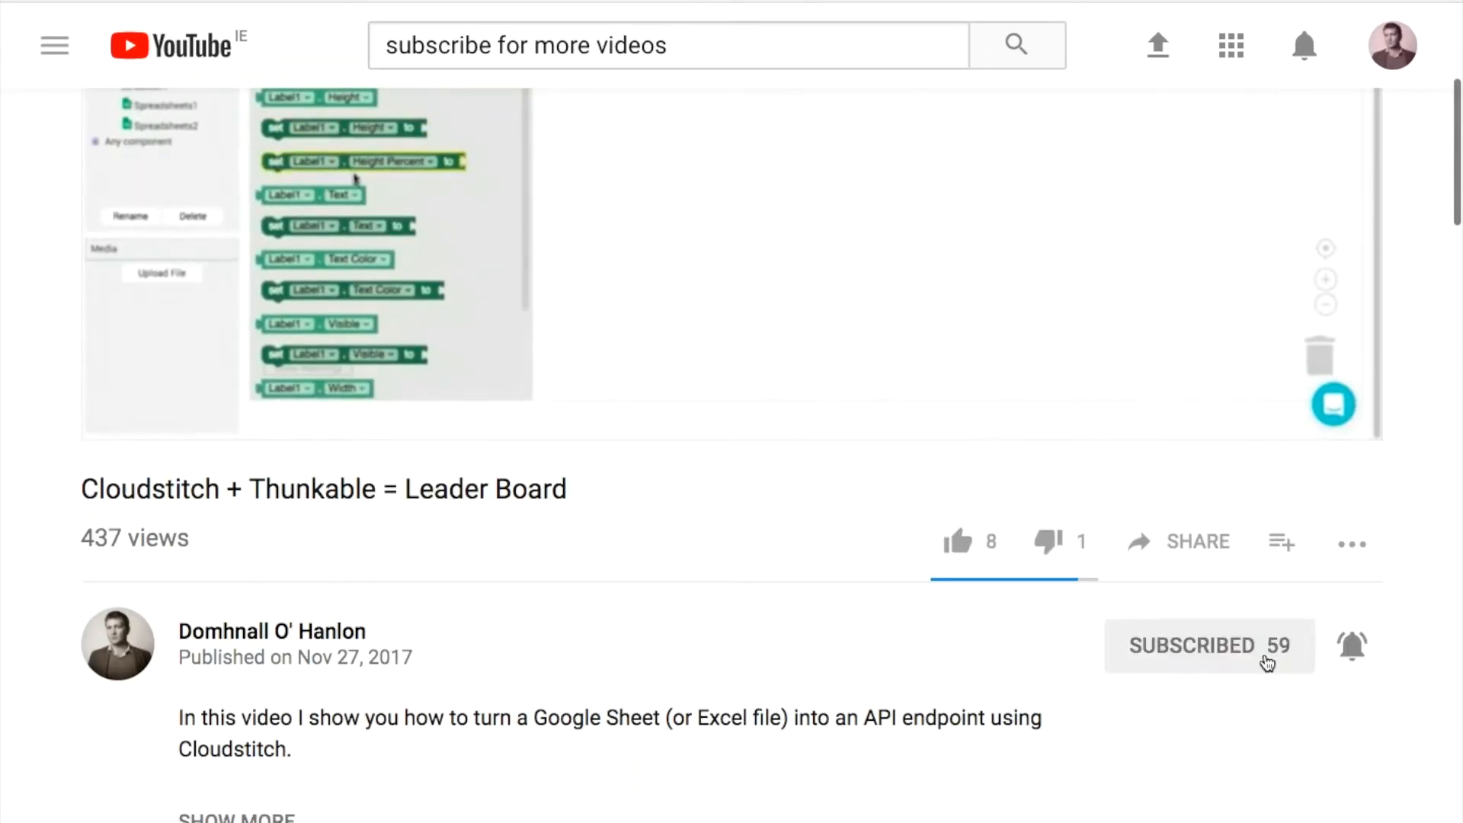
left_click(1351, 645)
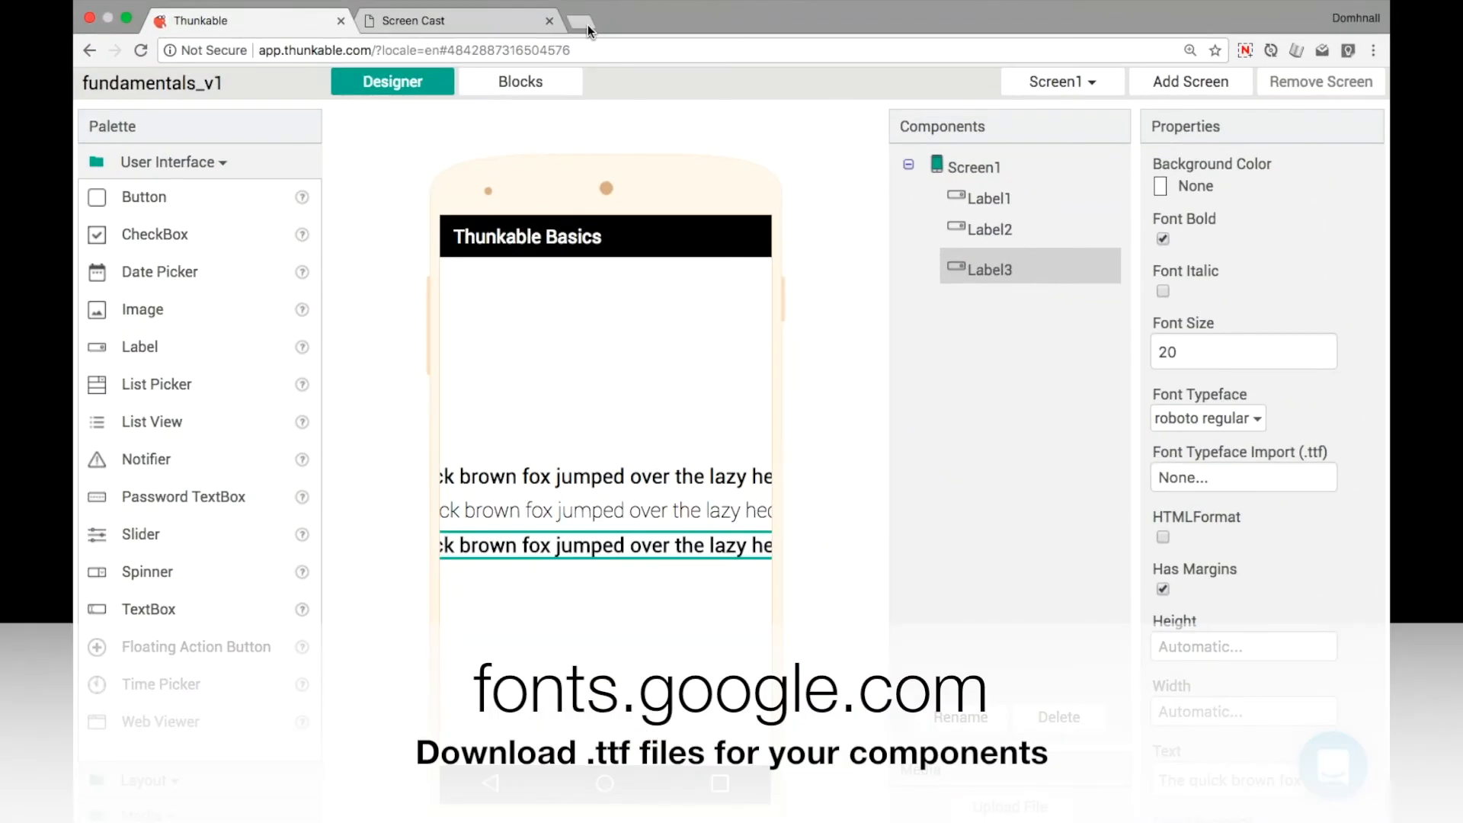
left_click(579, 21)
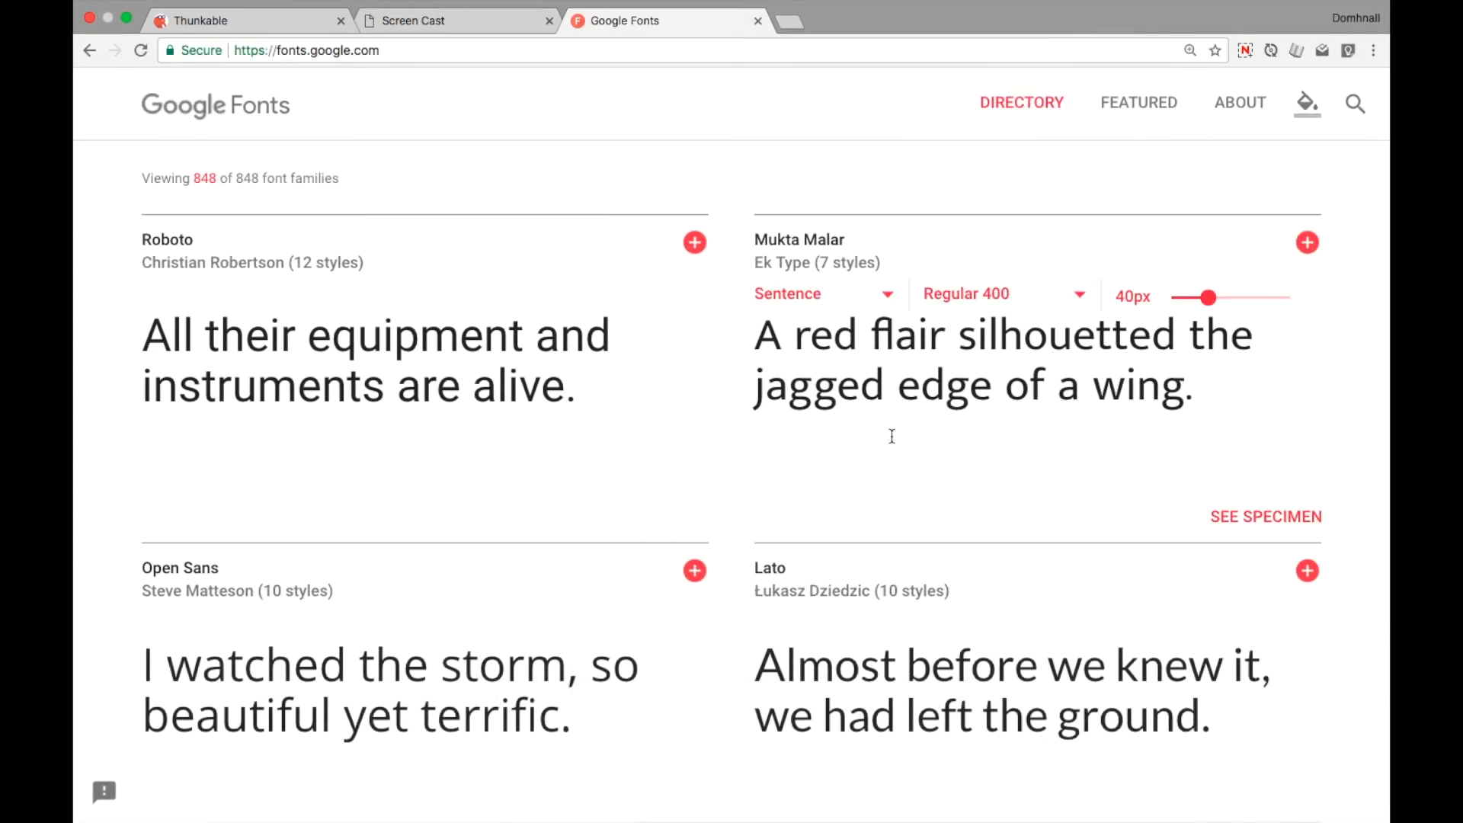
Select and download the Bungee font family, then remove it from the selection
scroll("down", 3)
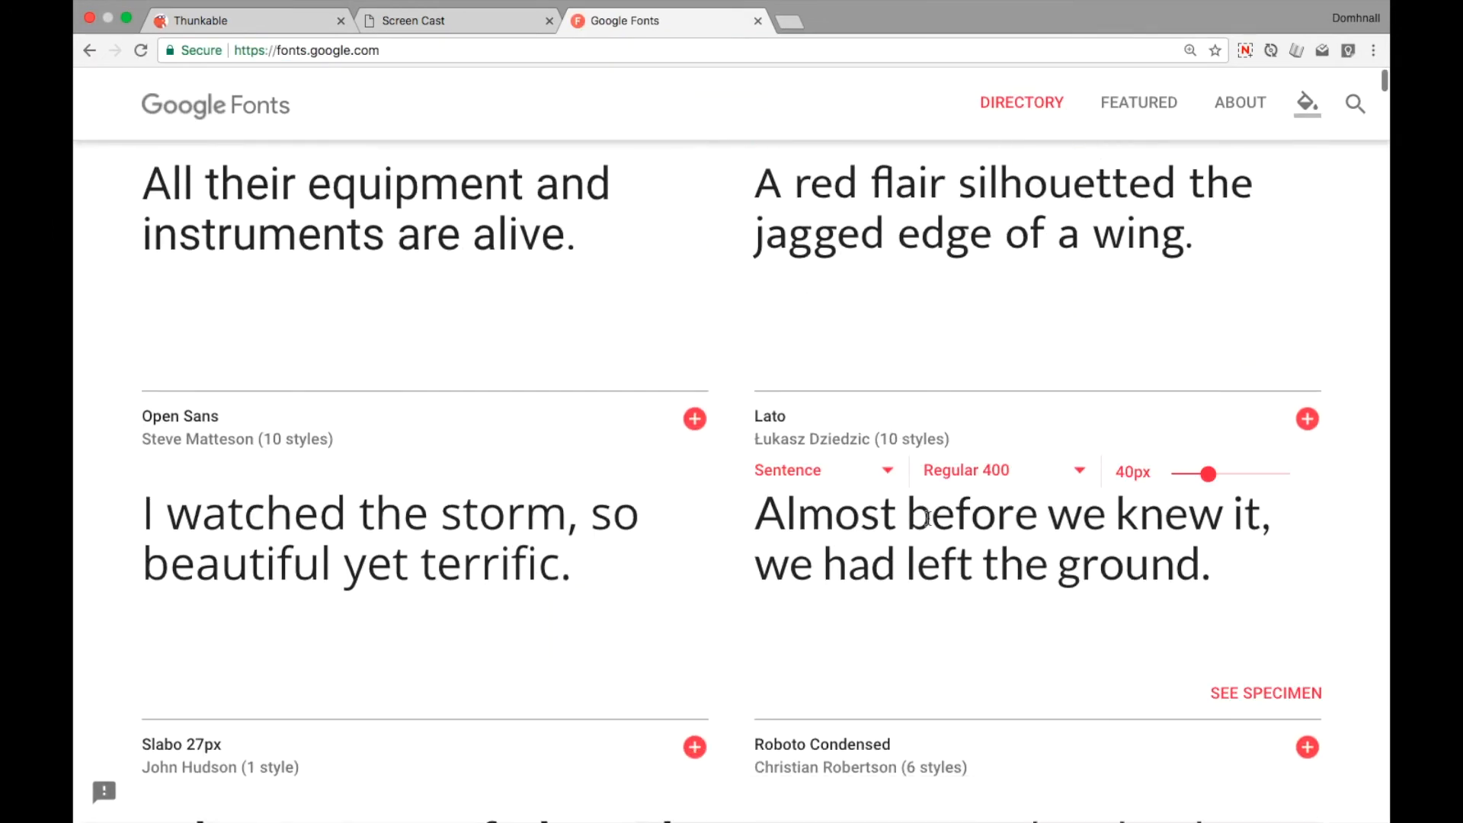
scroll("down", 3)
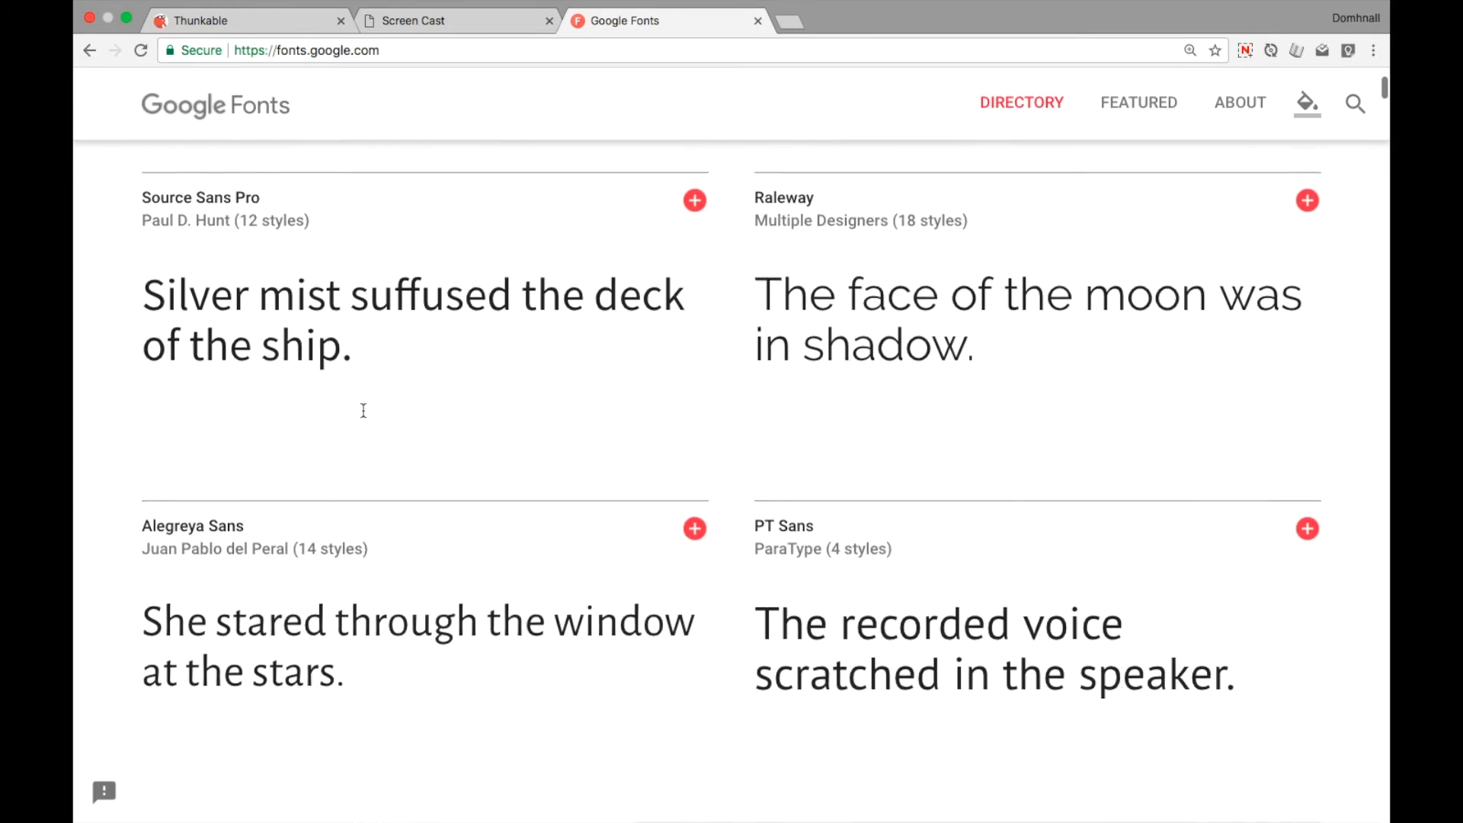
scroll("down", 3)
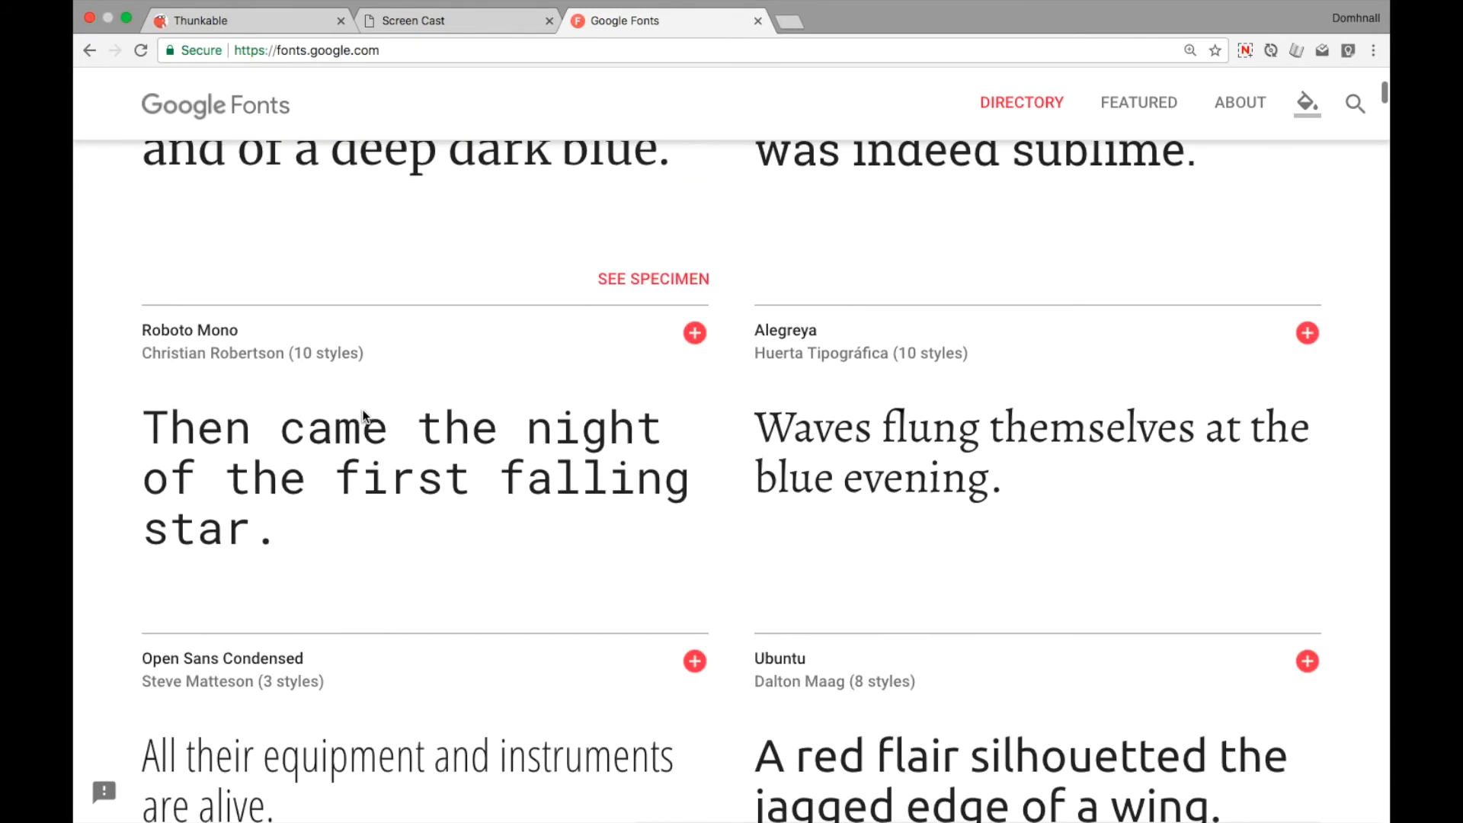
scroll("down", 3)
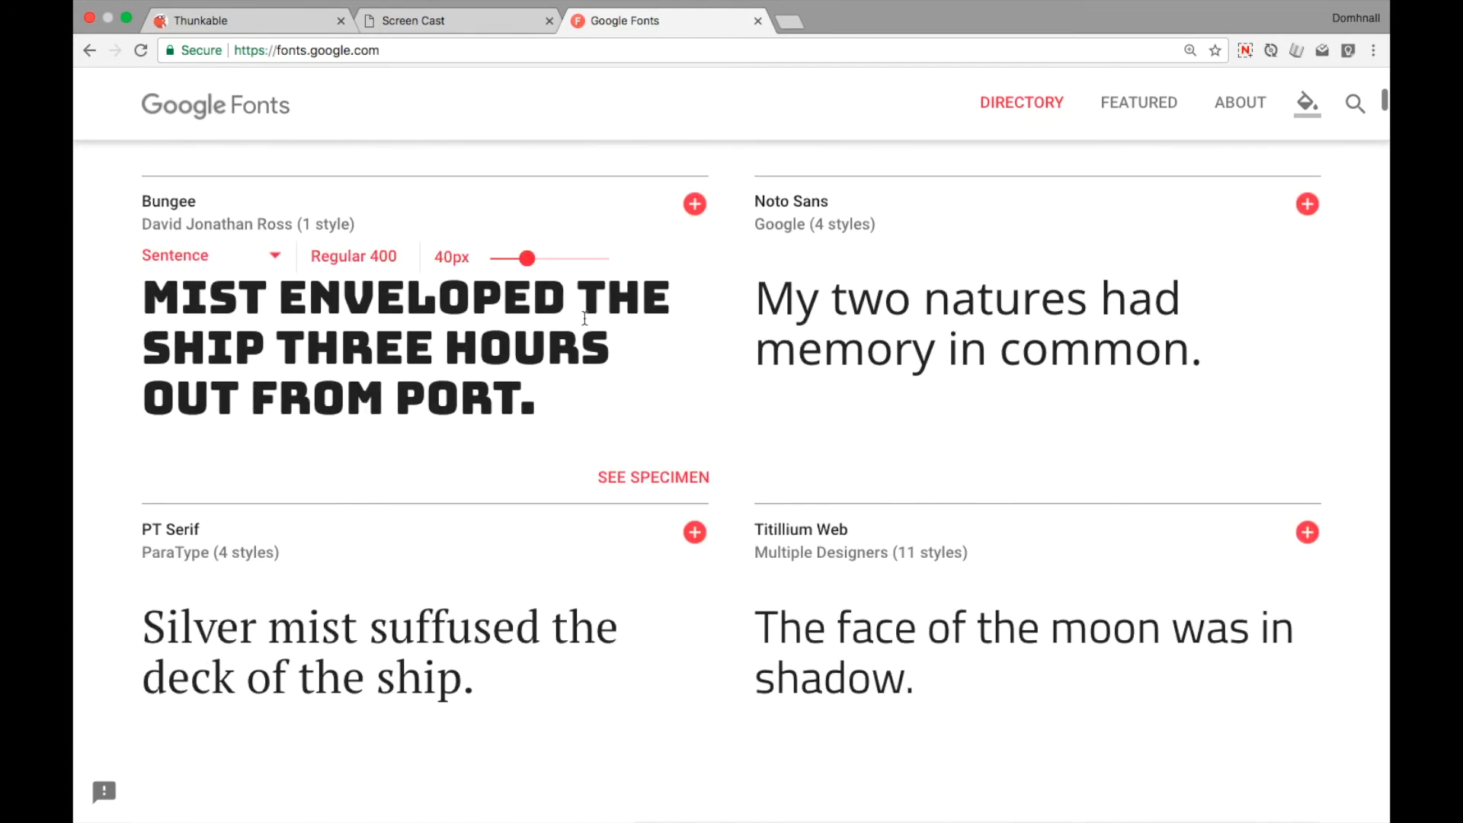
left_click(693, 203)
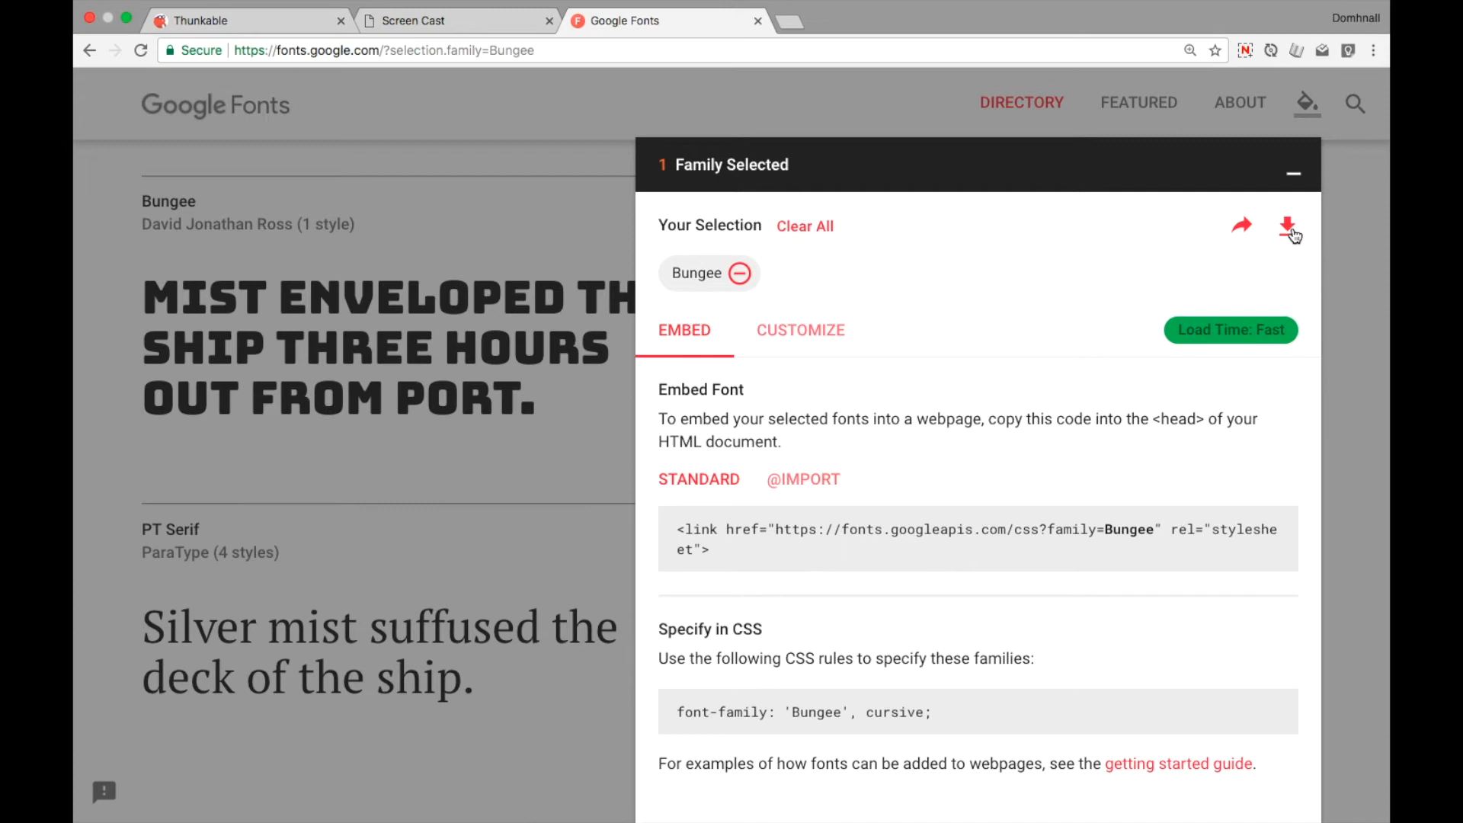
left_click(1287, 229)
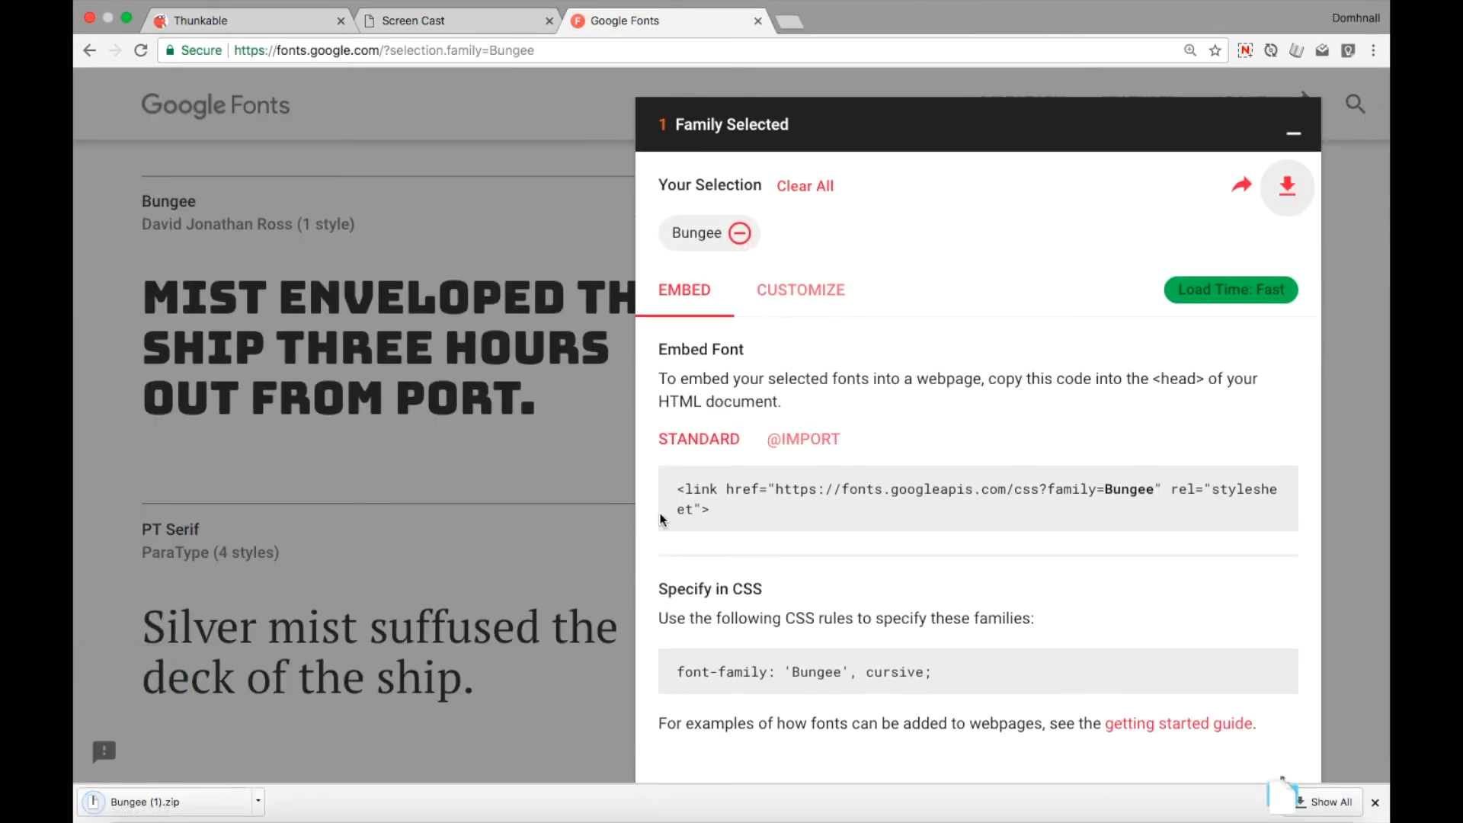
left_click(737, 232)
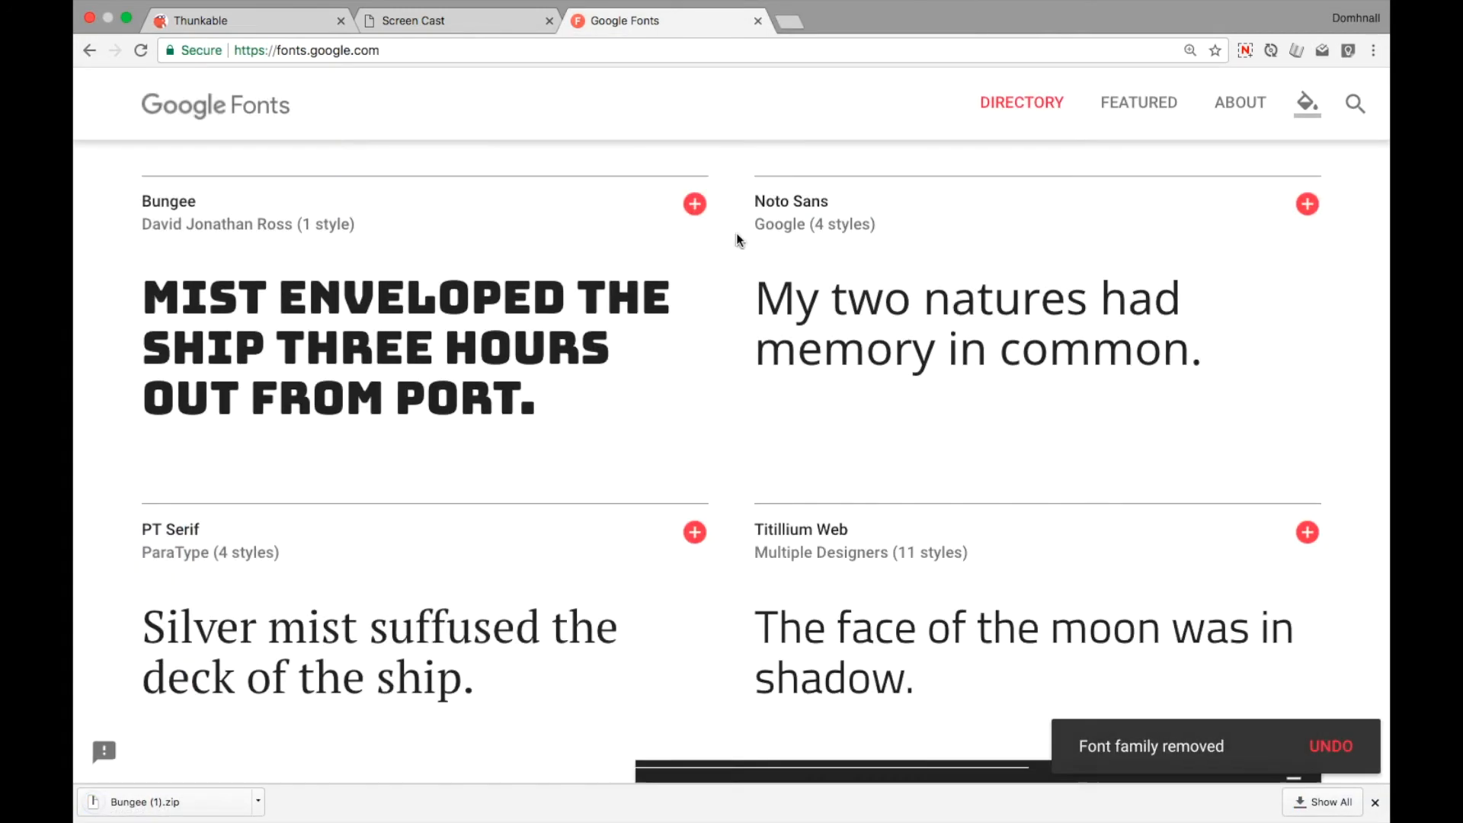
Add Indie Flower to the selection and download it
scroll("down", 3)
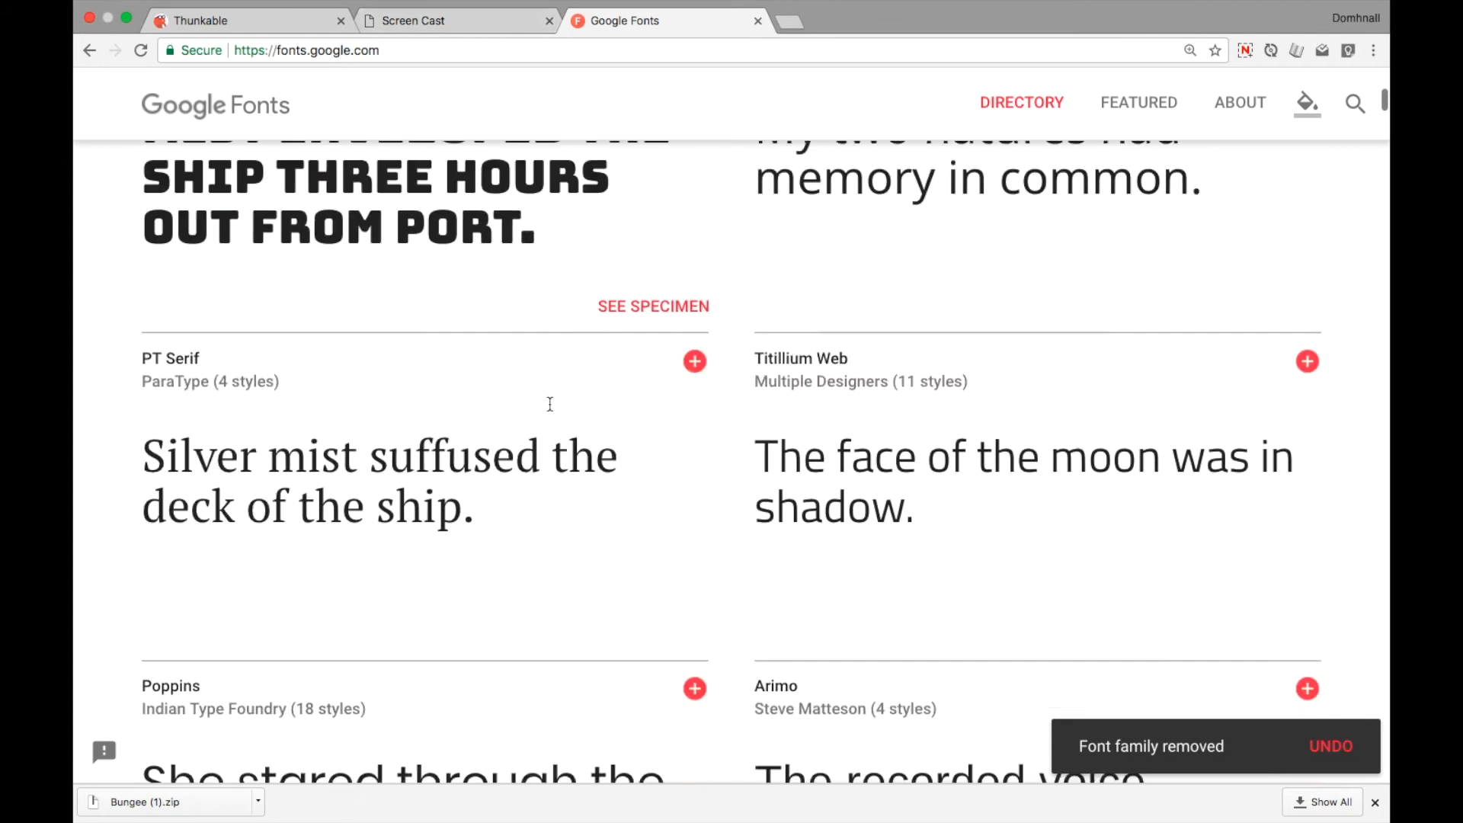
scroll("down", 3)
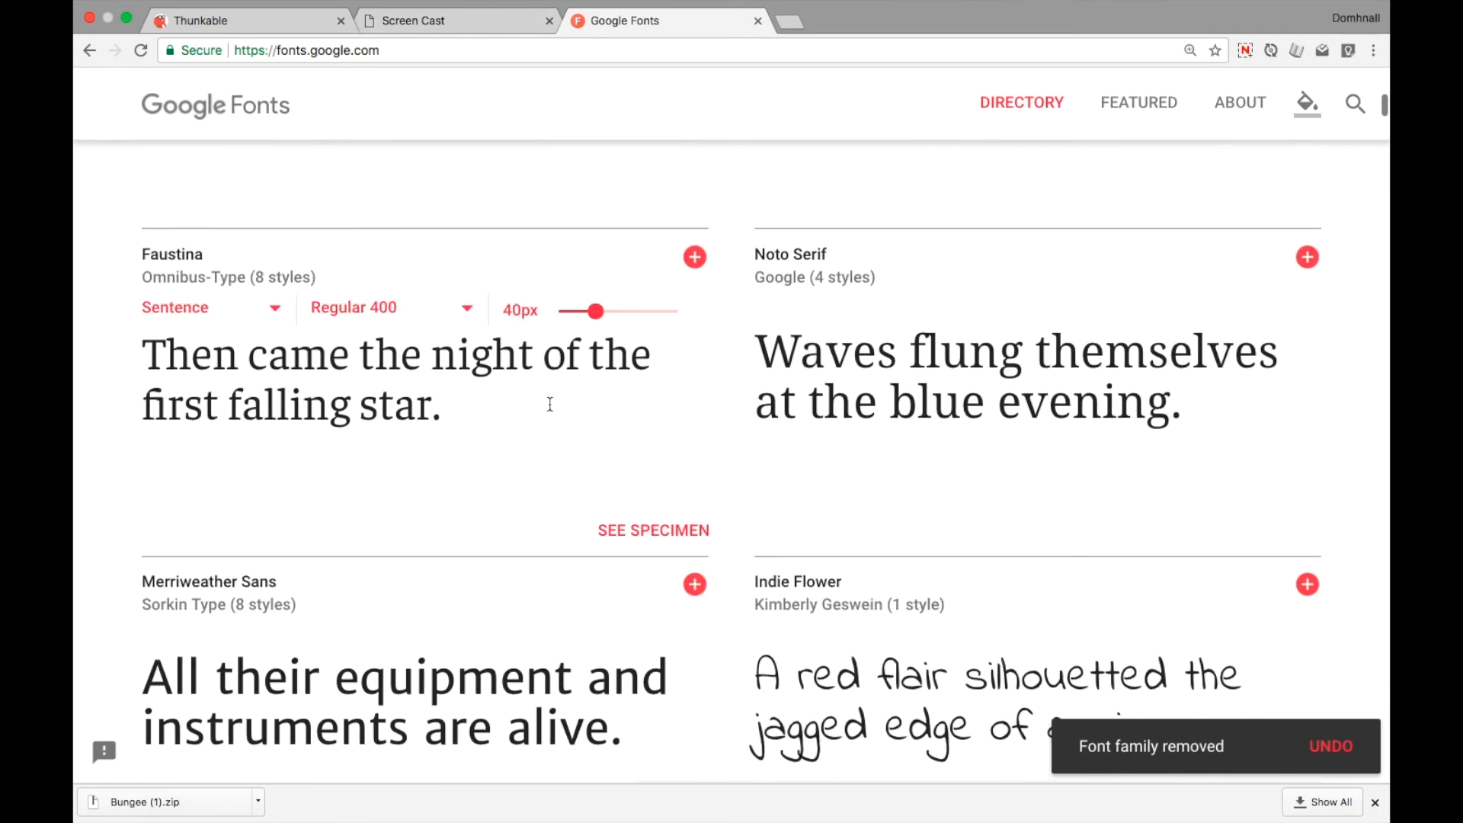
scroll("down", 3)
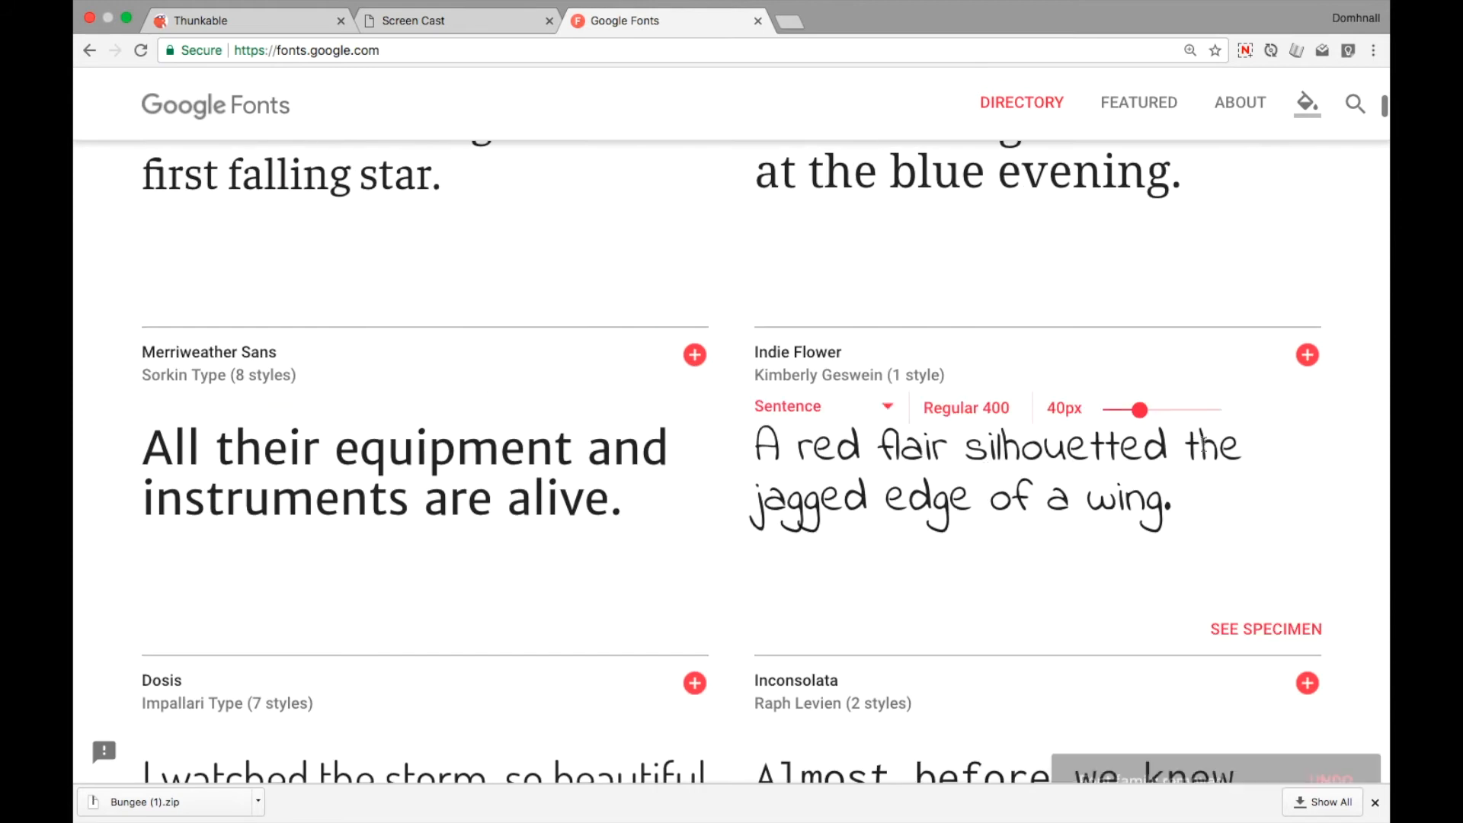
left_click(1307, 355)
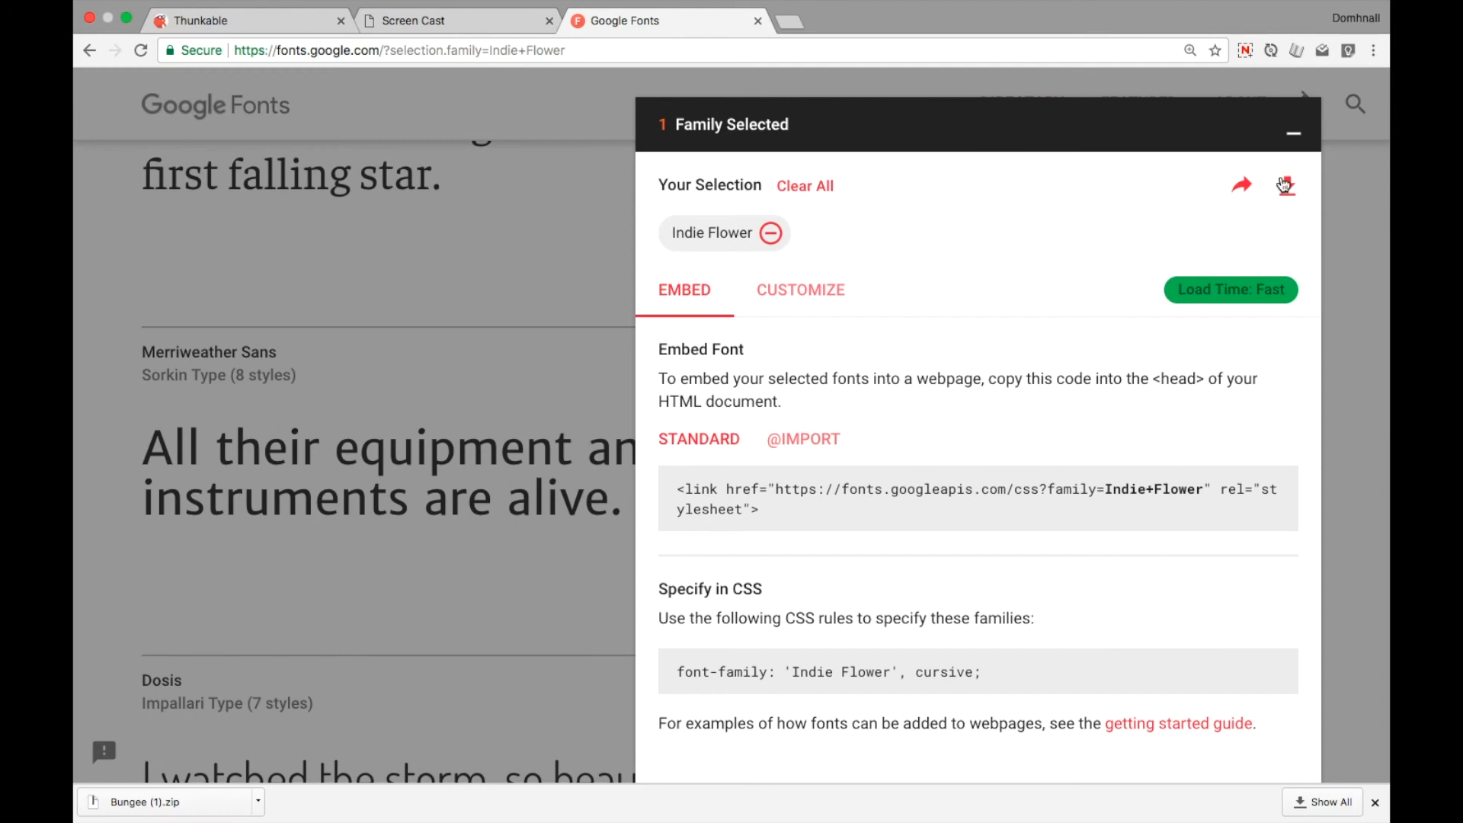
left_click(1287, 185)
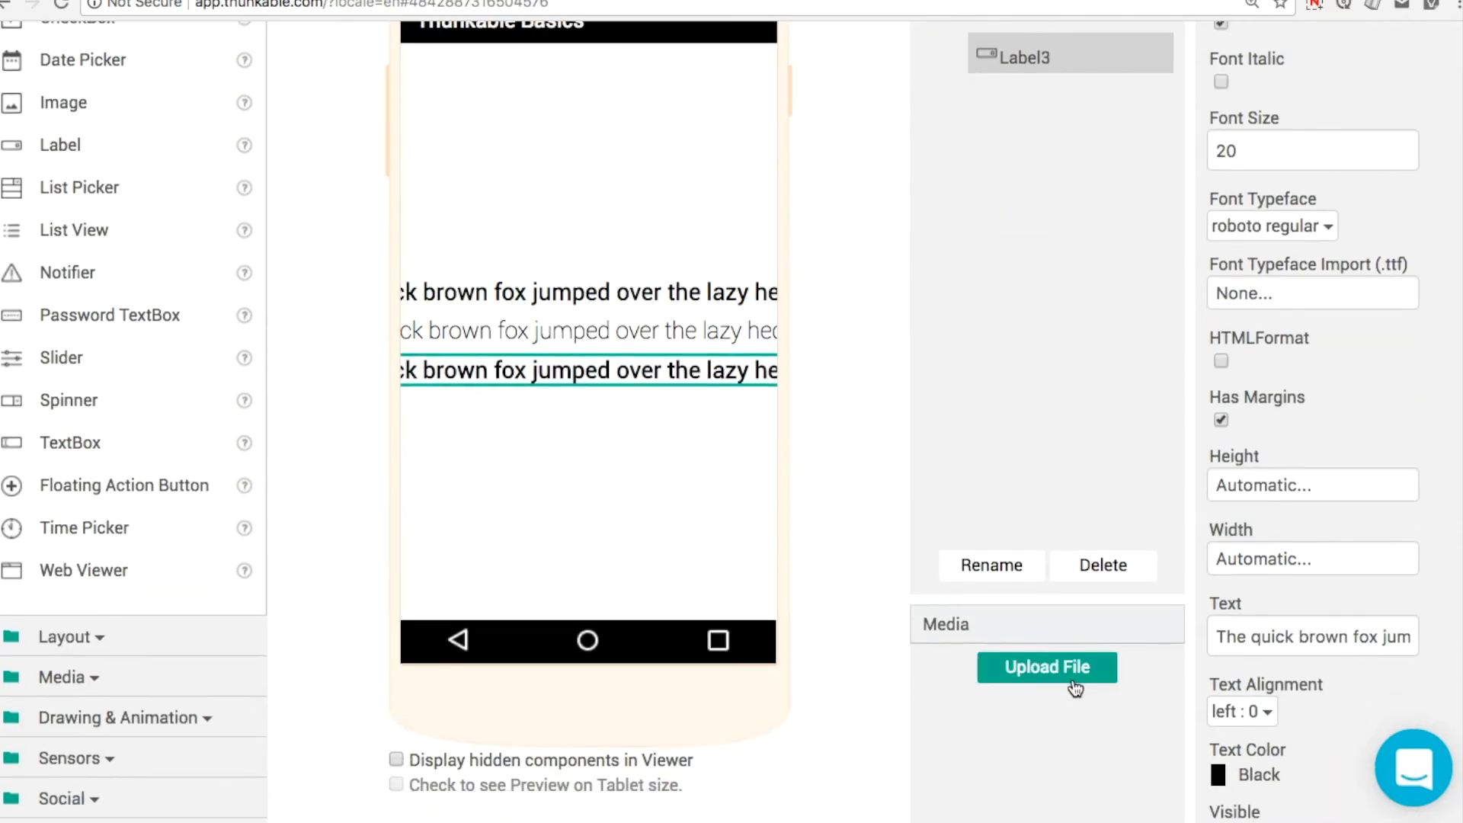
Upload Bungee-Regular.ttf from the Bungee downloads folder to the project's media
left_click(1047, 667)
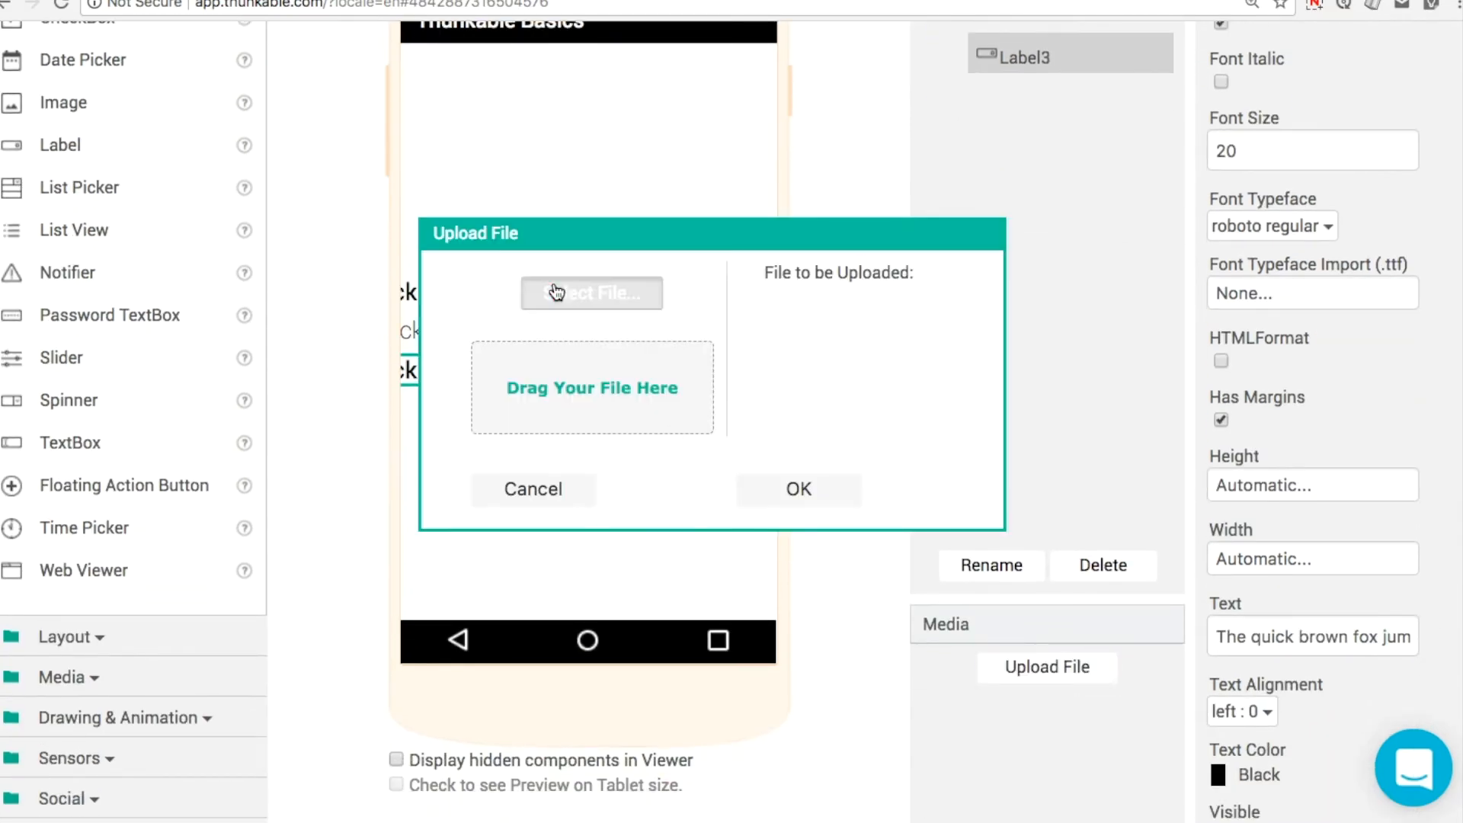
left_click(591, 292)
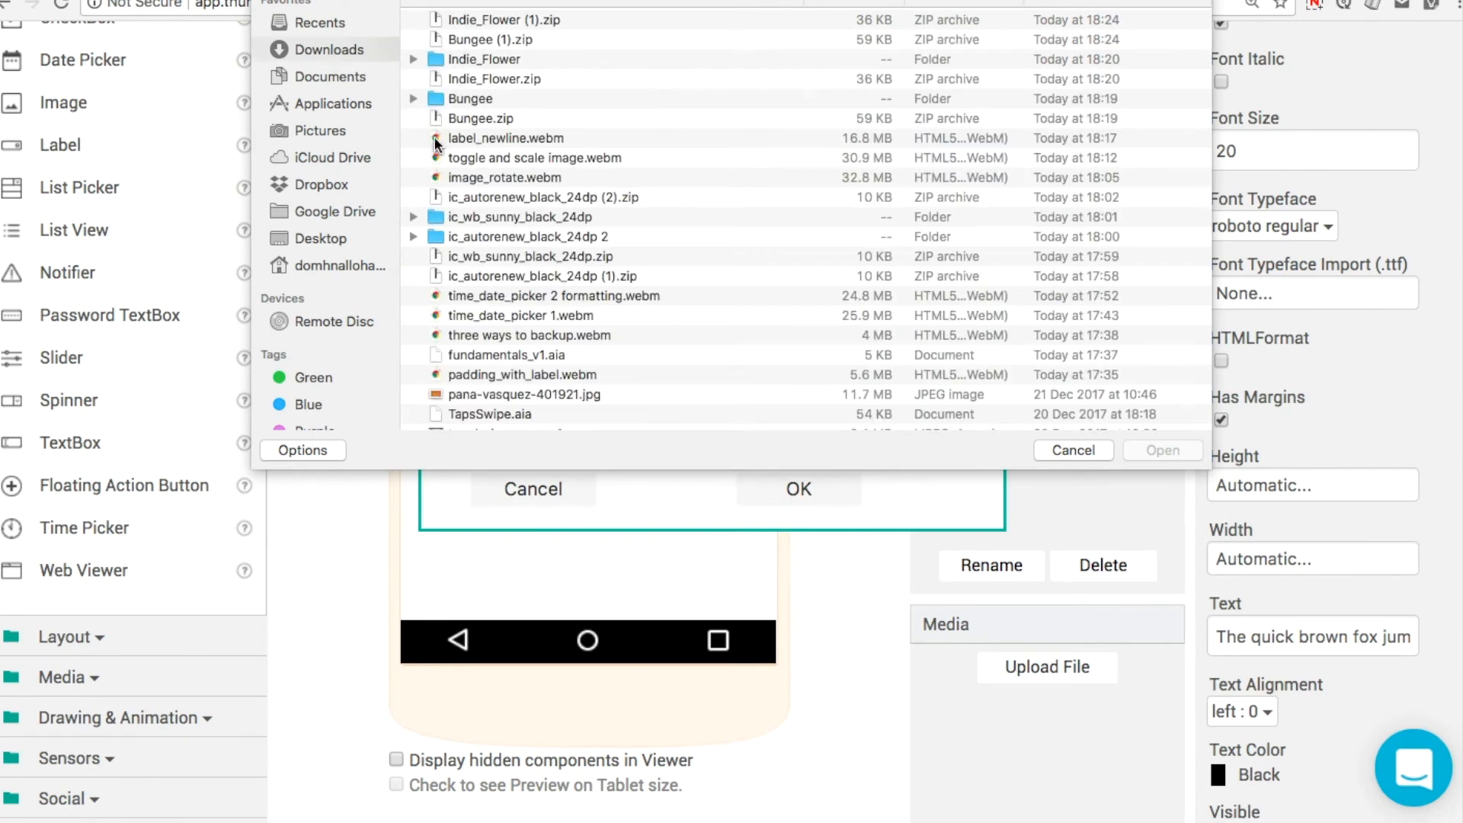
double_click(469, 99)
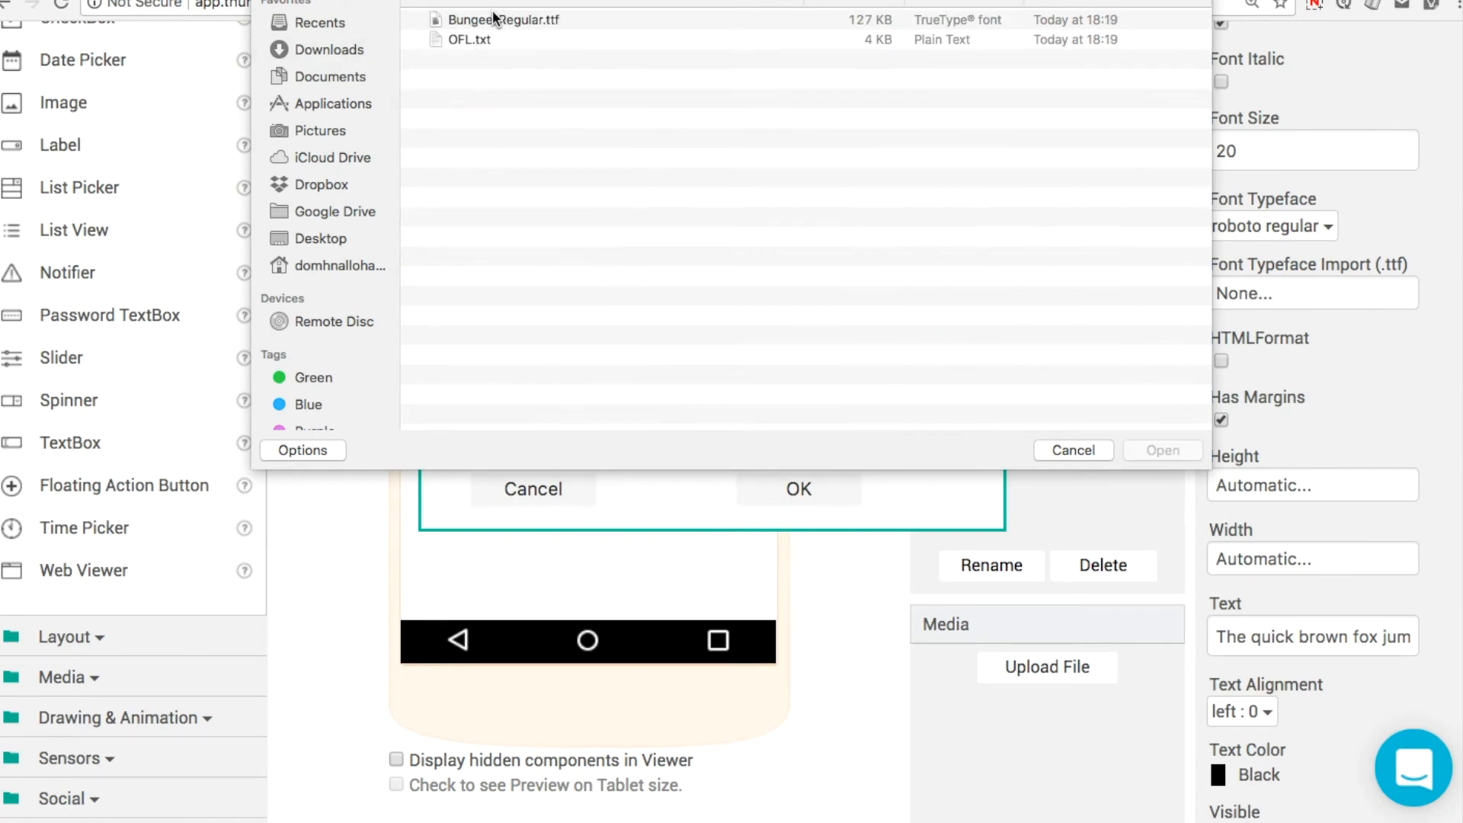
left_click(504, 18)
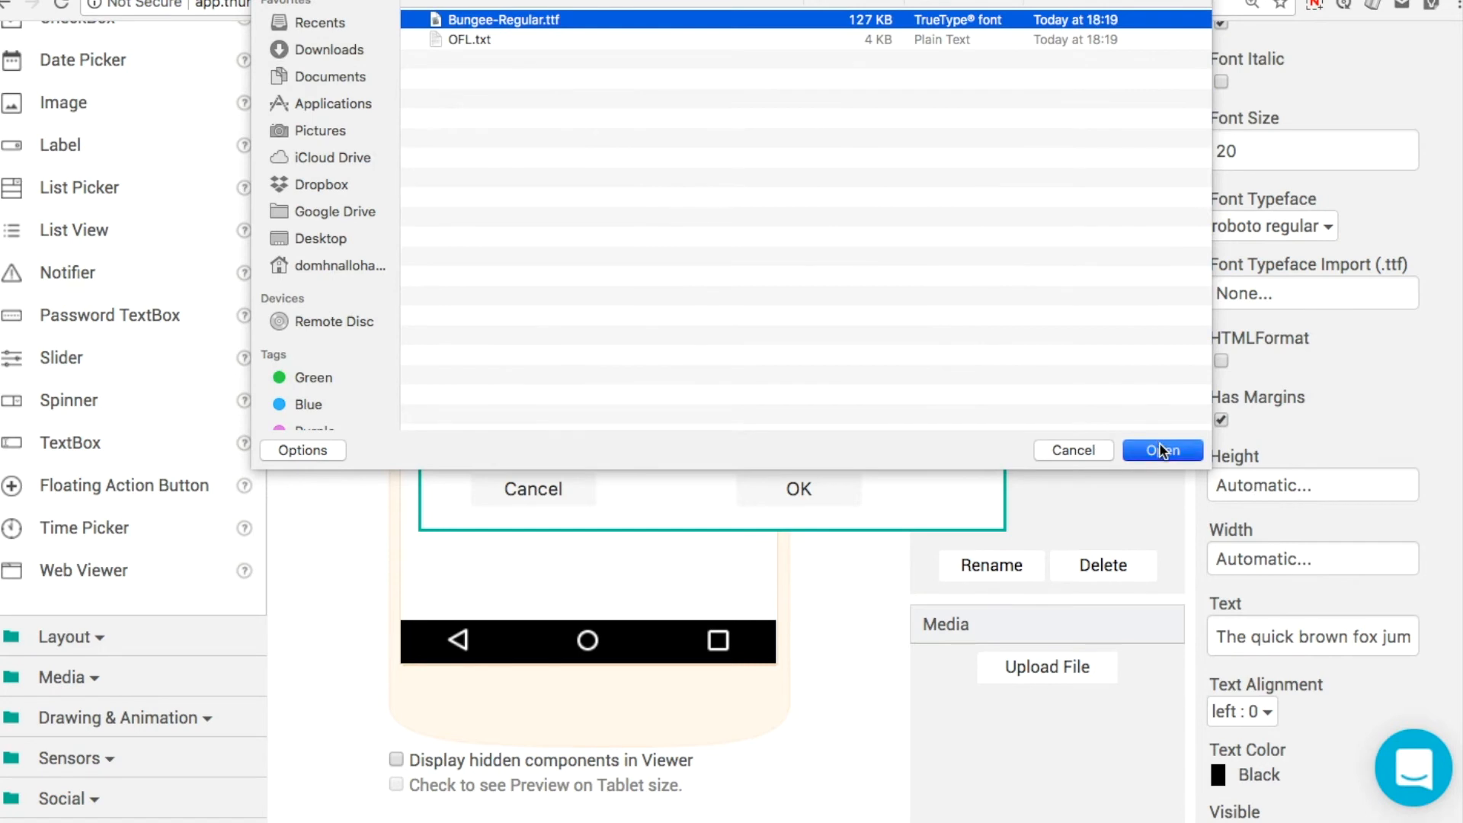
left_click(1162, 450)
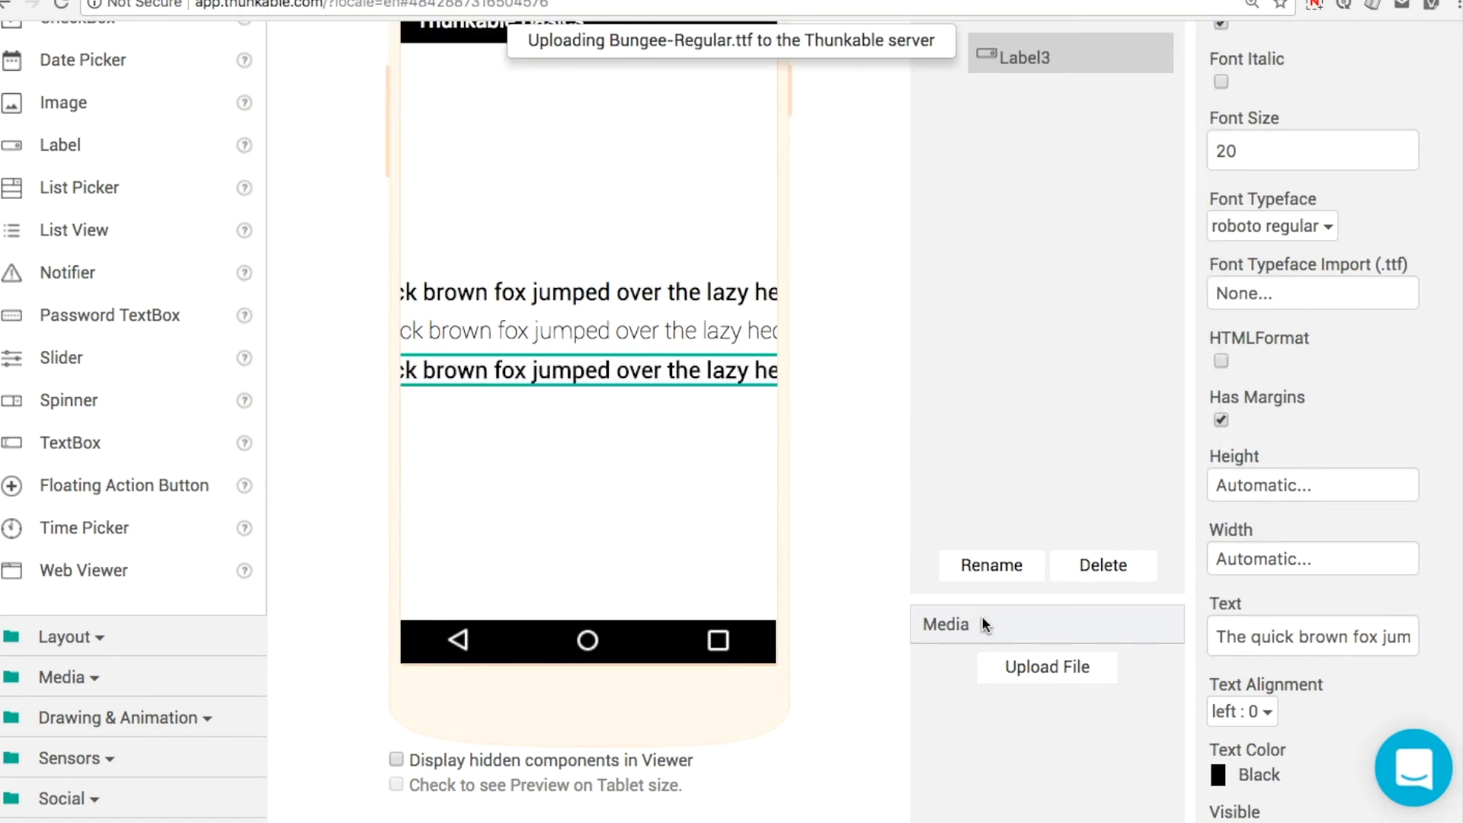
Upload IndieFlower.ttf to the project's media
left_click(1046, 666)
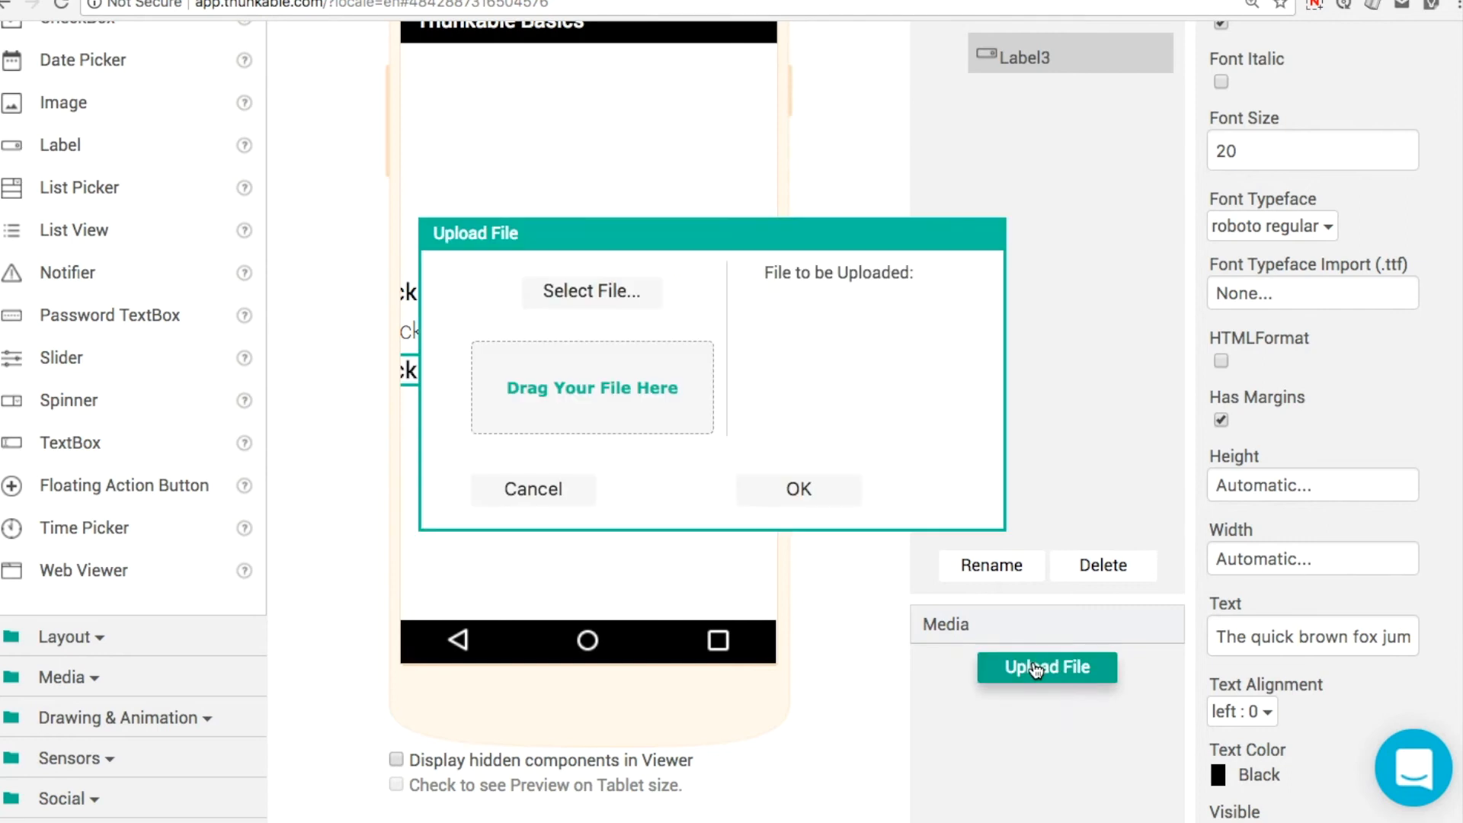
left_click(590, 292)
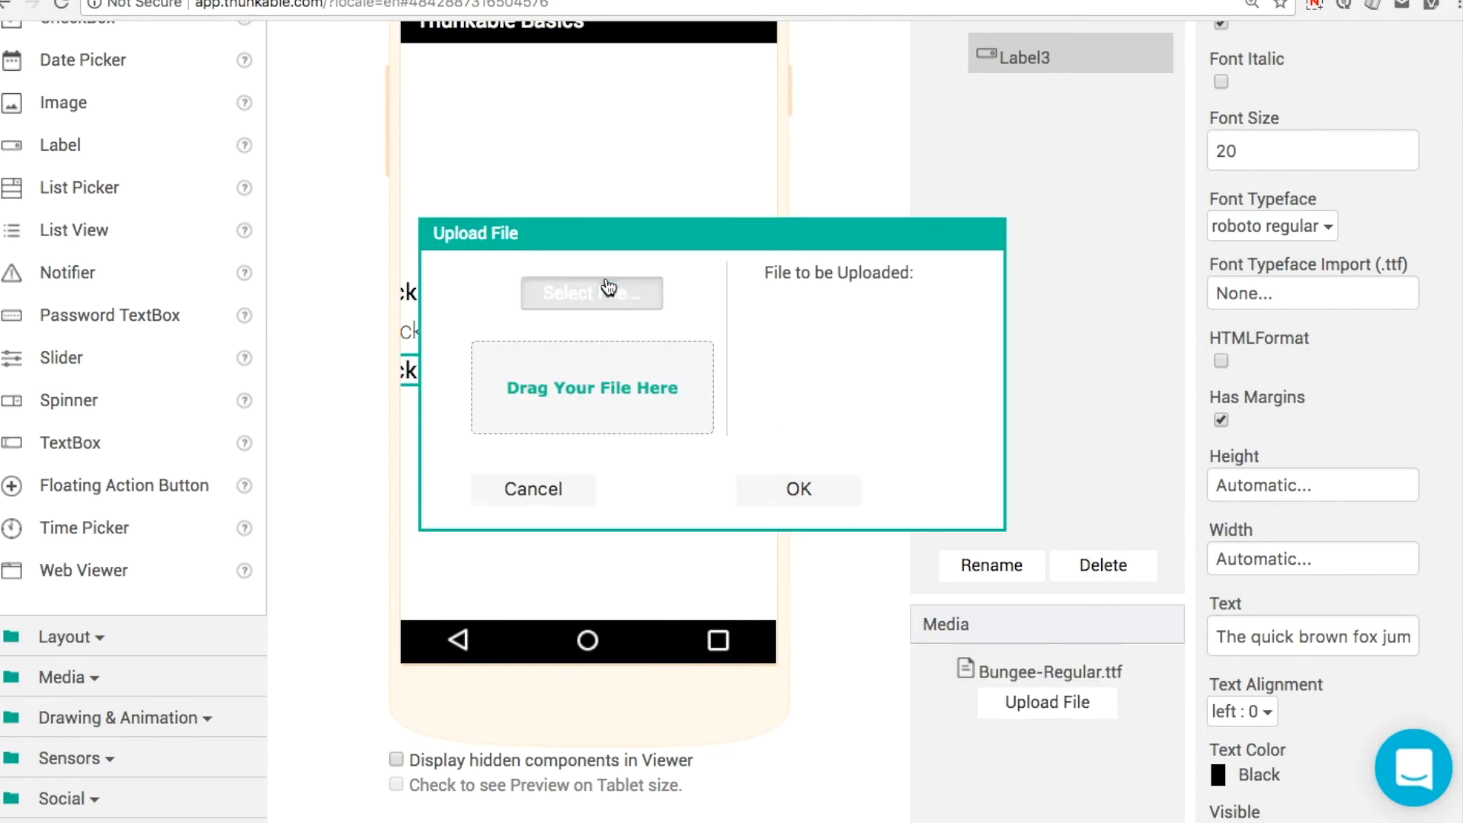
left_click(592, 292)
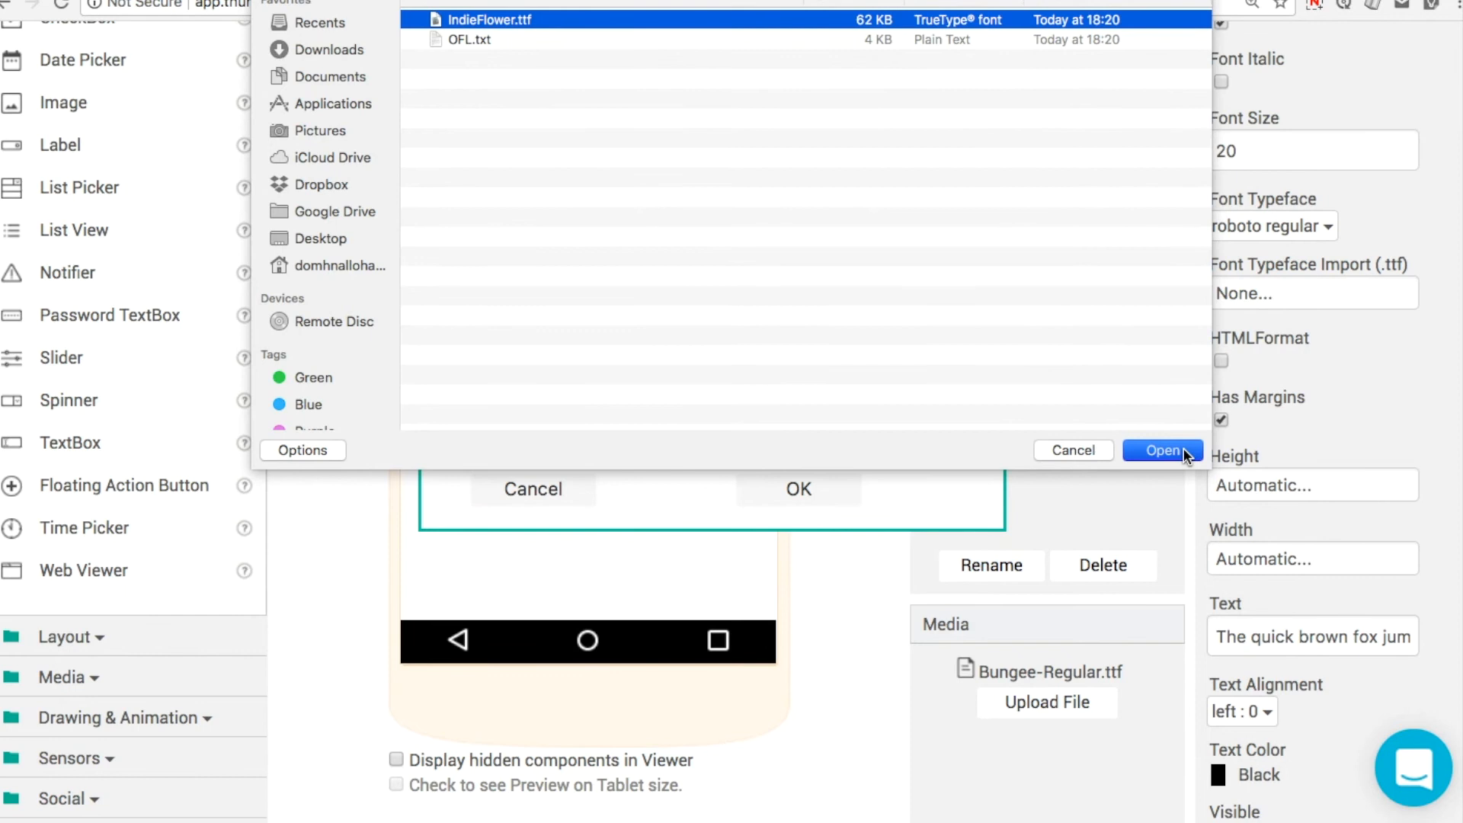
left_click(1163, 450)
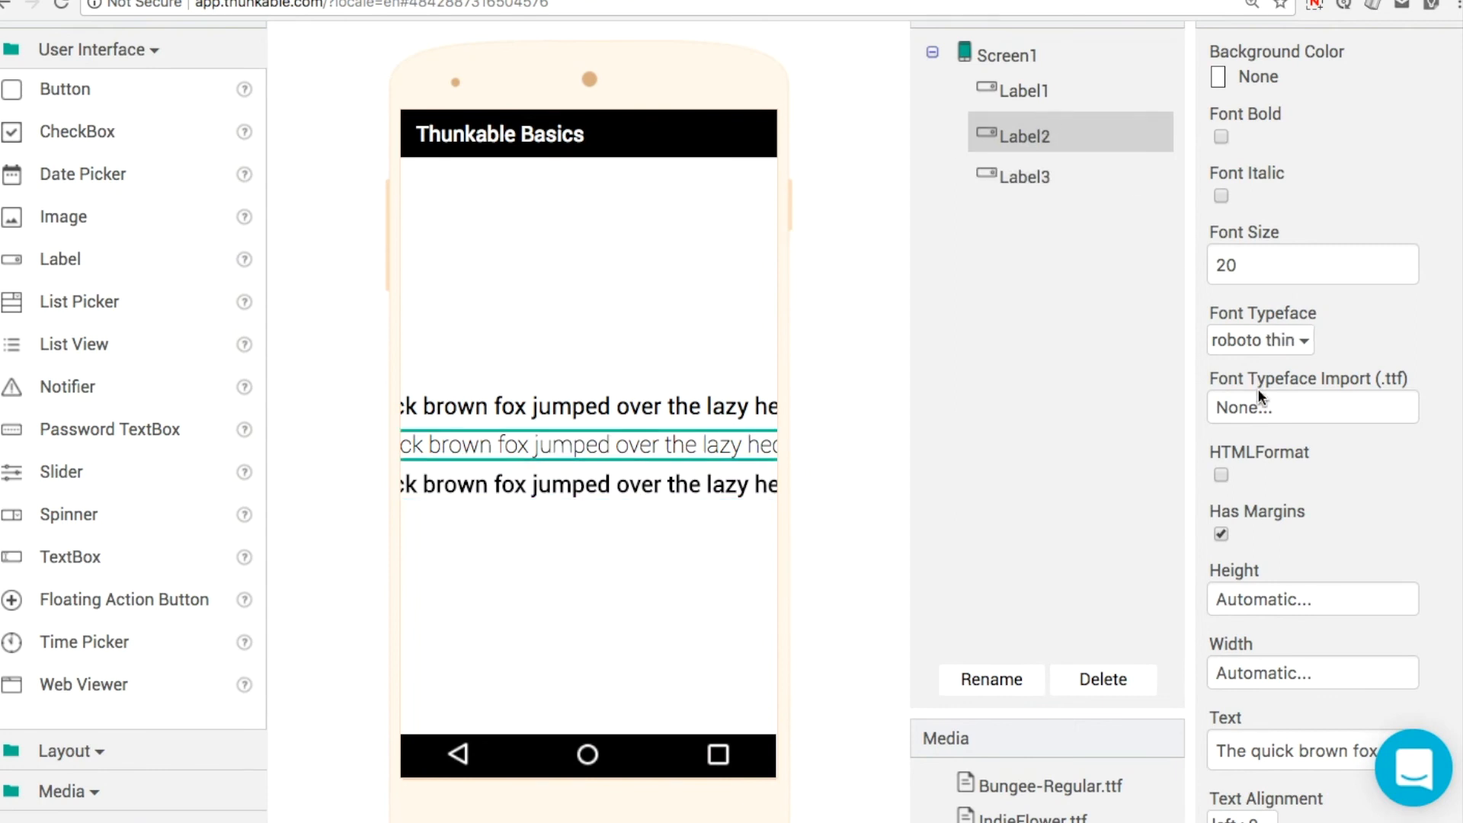
Assign Bungee-Regular.ttf to Label2 and IndieFlower.ttf to Label3, dismissing the font error
left_click(1313, 407)
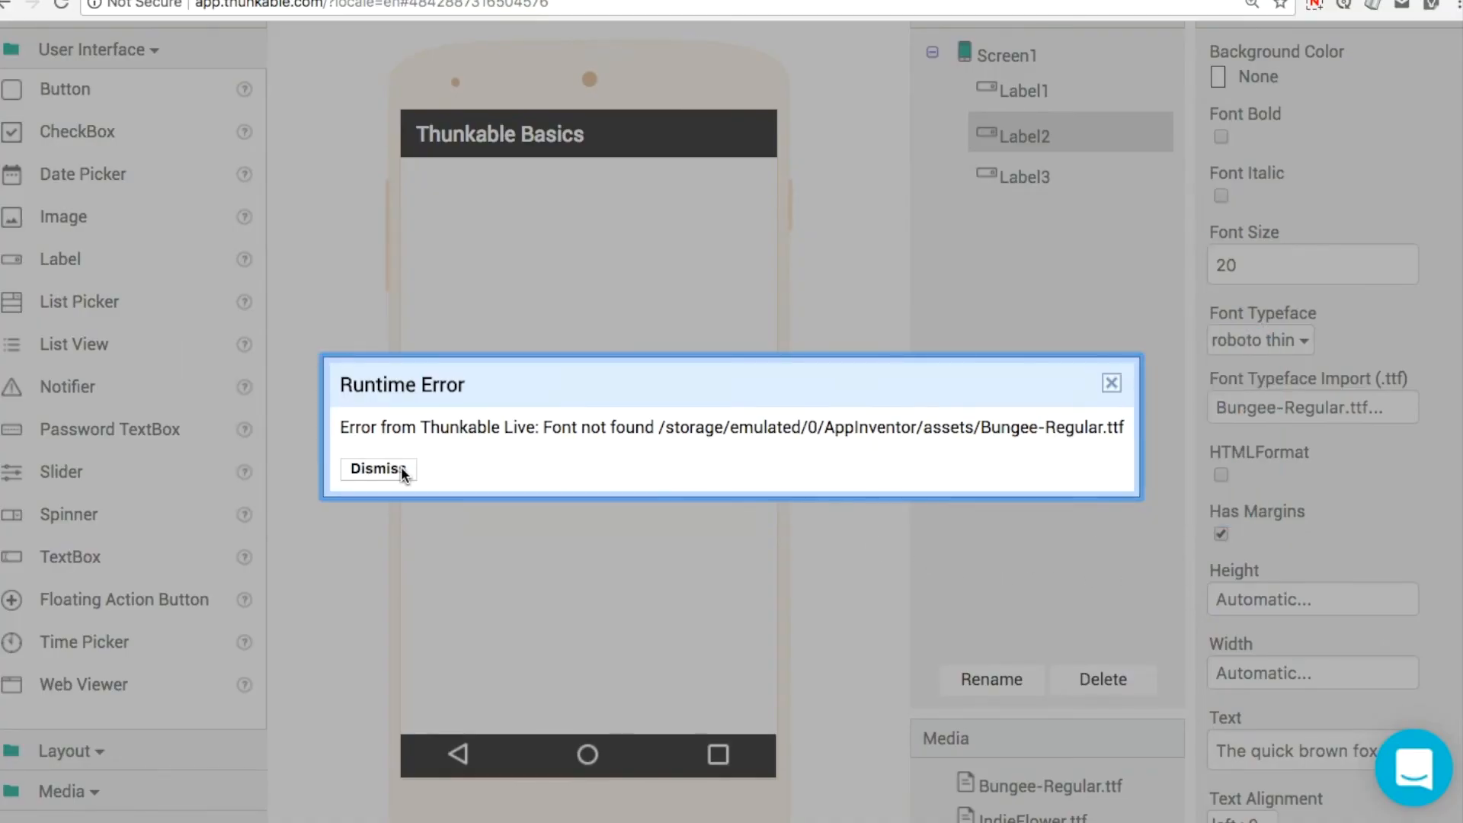
left_click(376, 468)
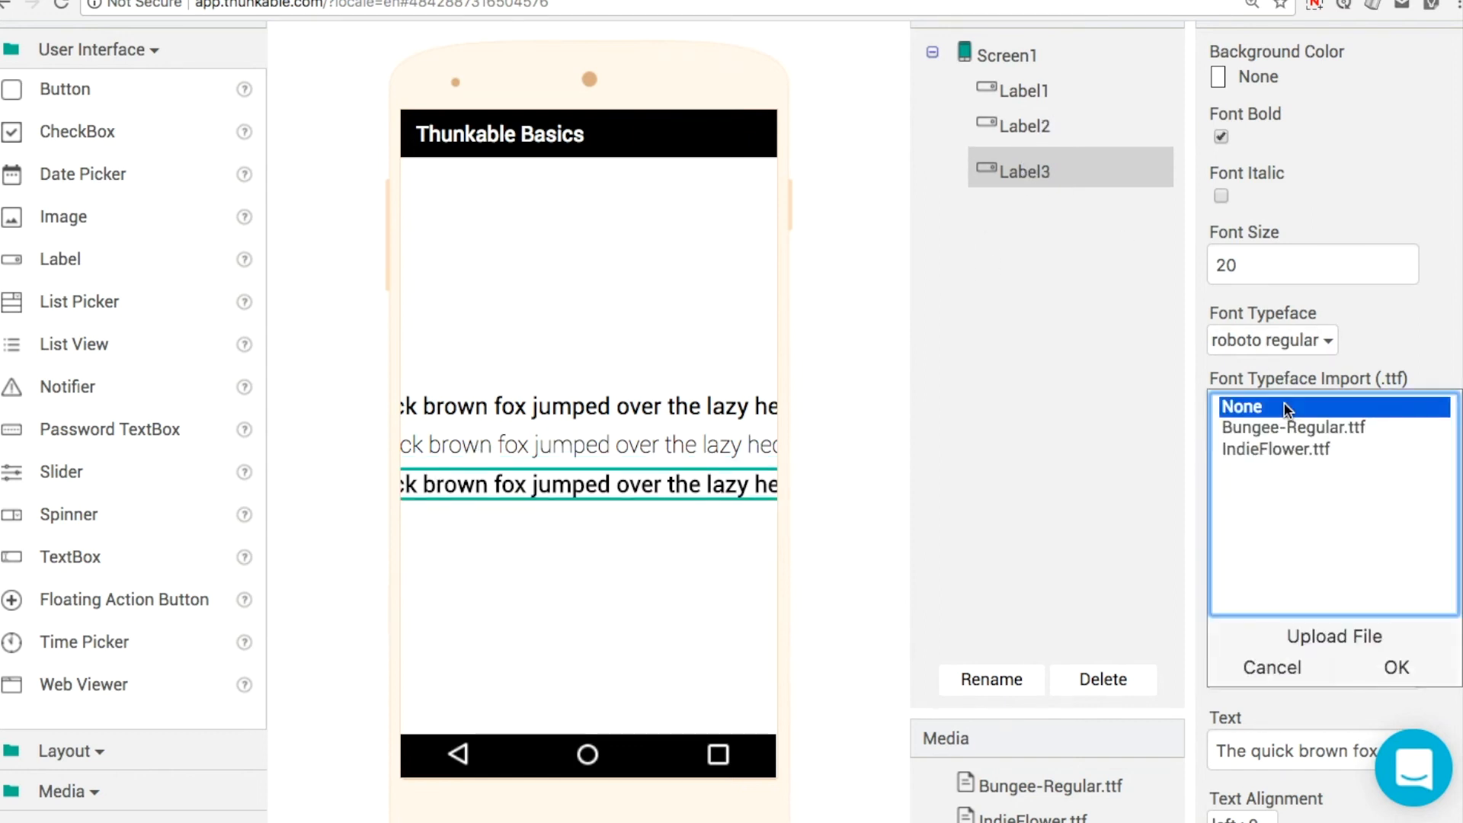
left_click(1396, 668)
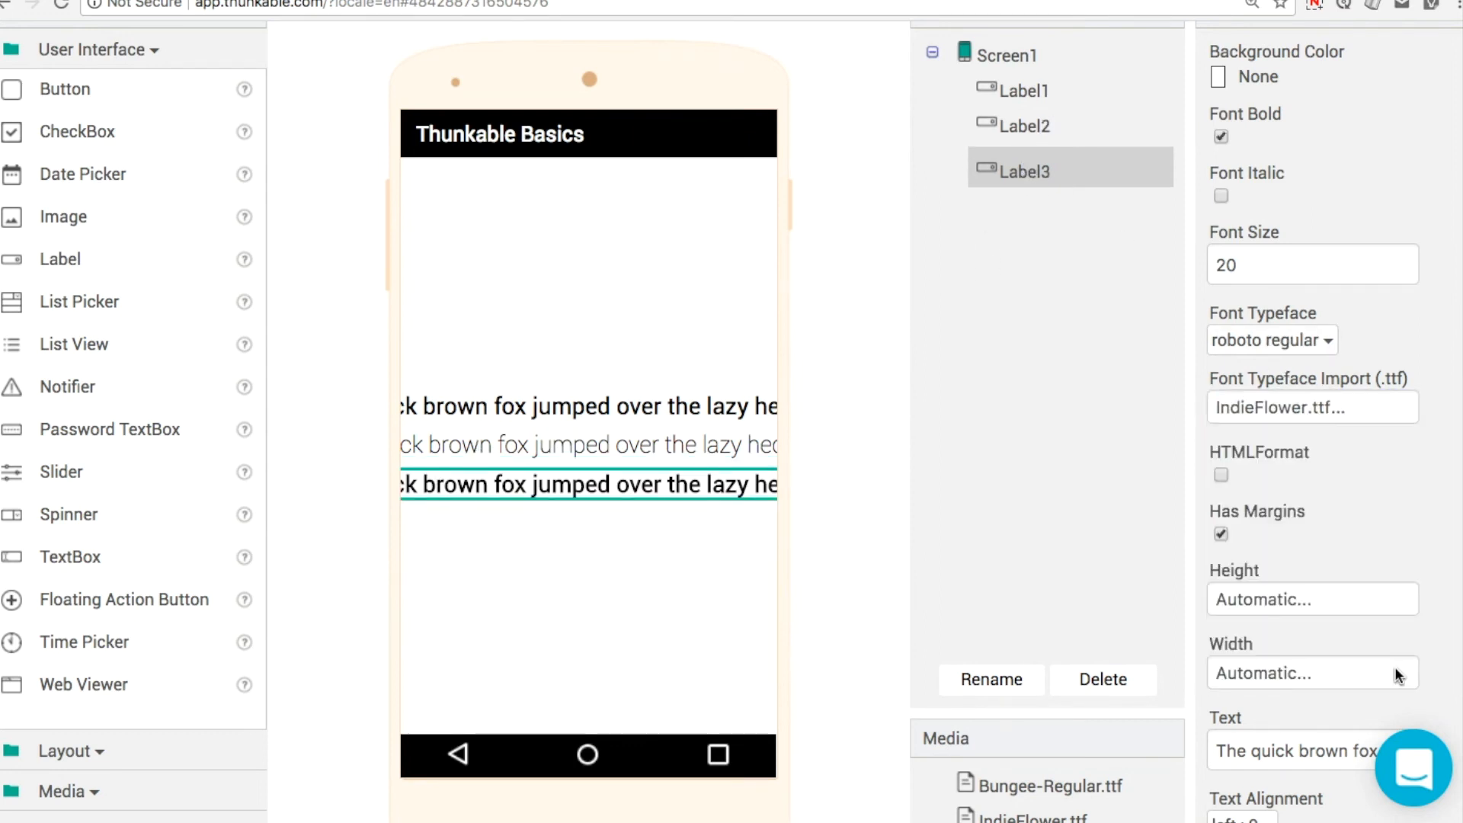
mouse_move(1118, 419)
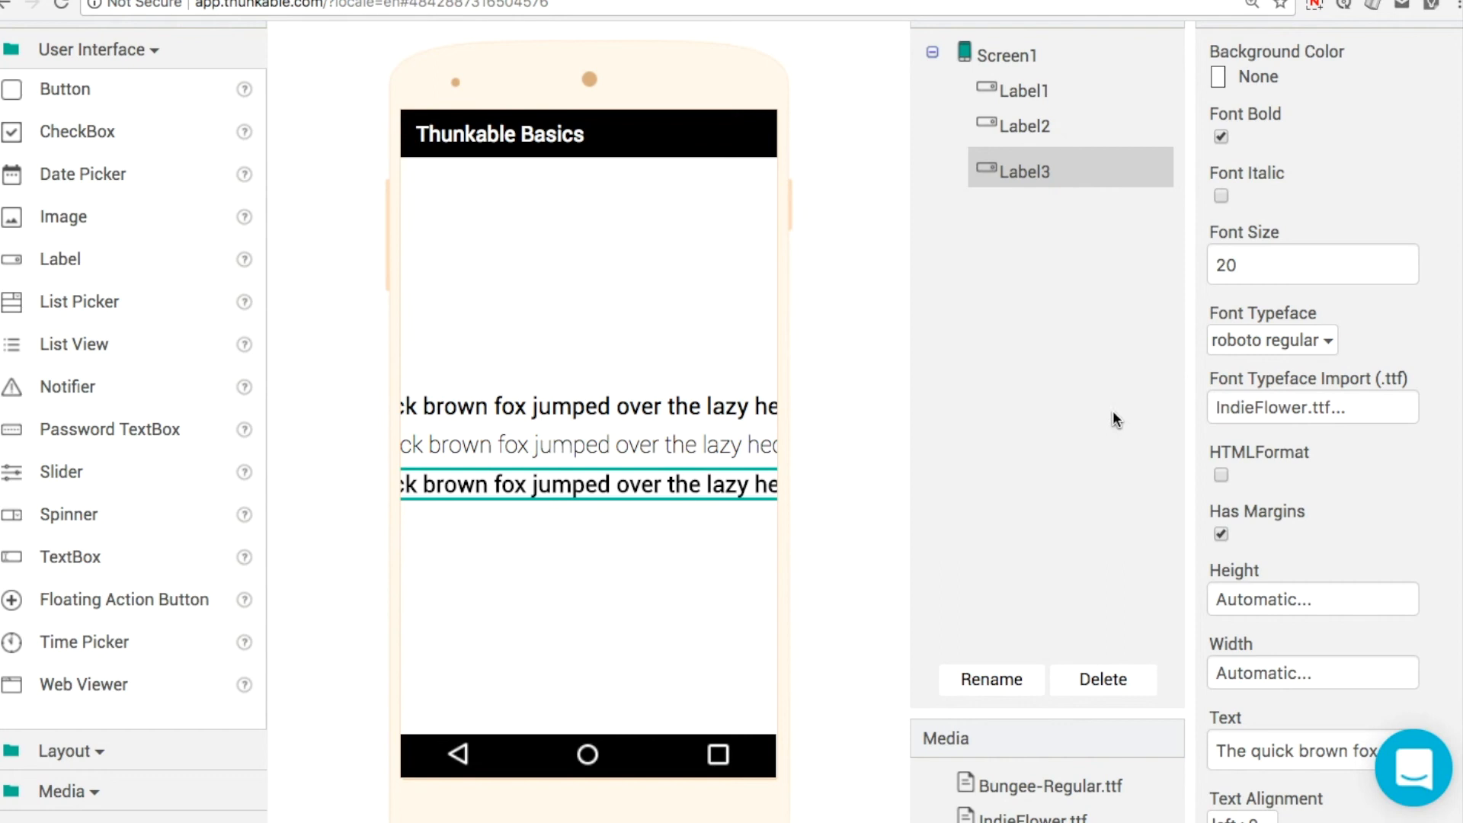
mouse_move(882, 322)
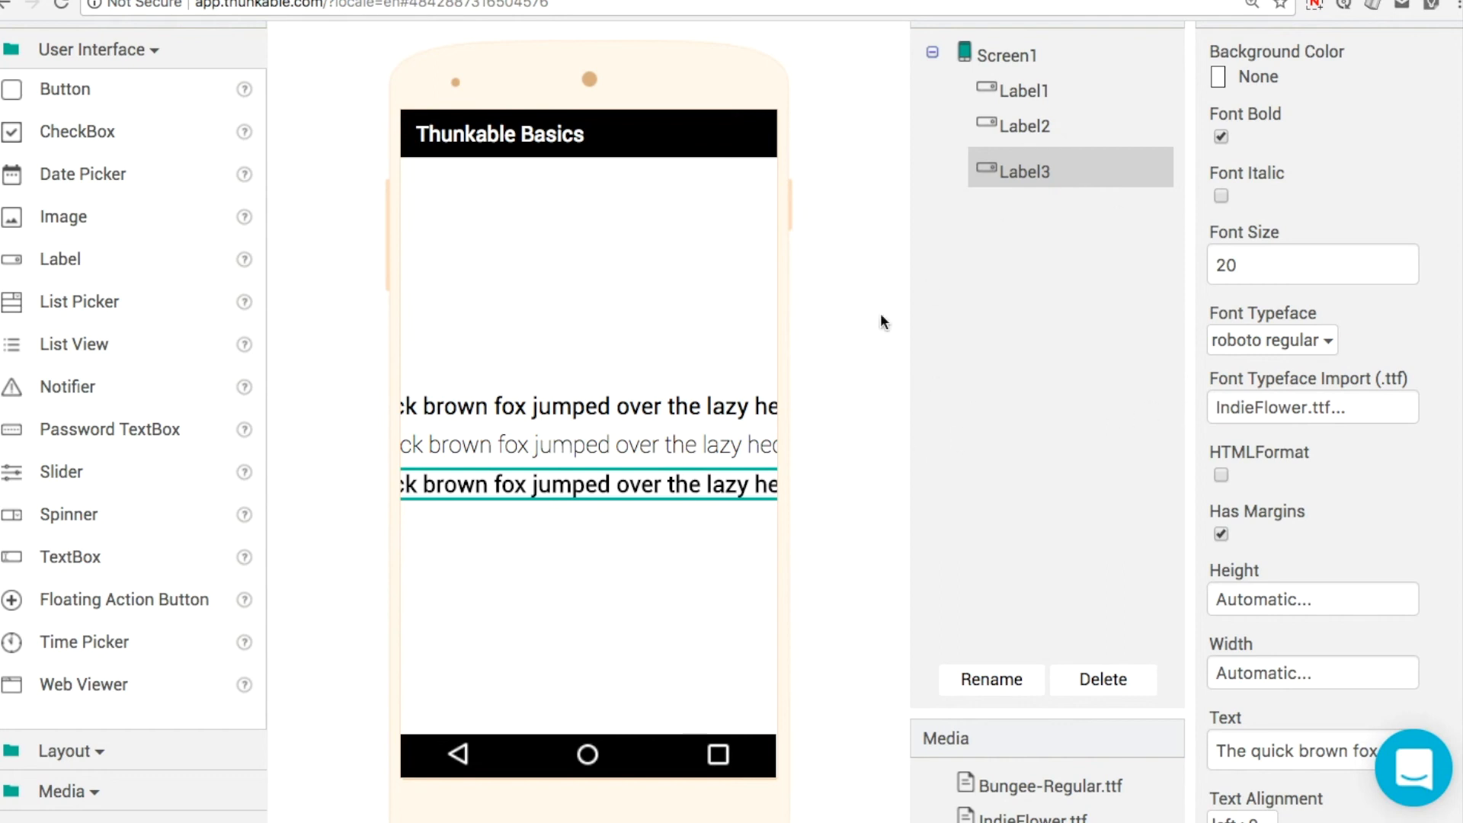
Open and close the Test menu options
left_click(408, 51)
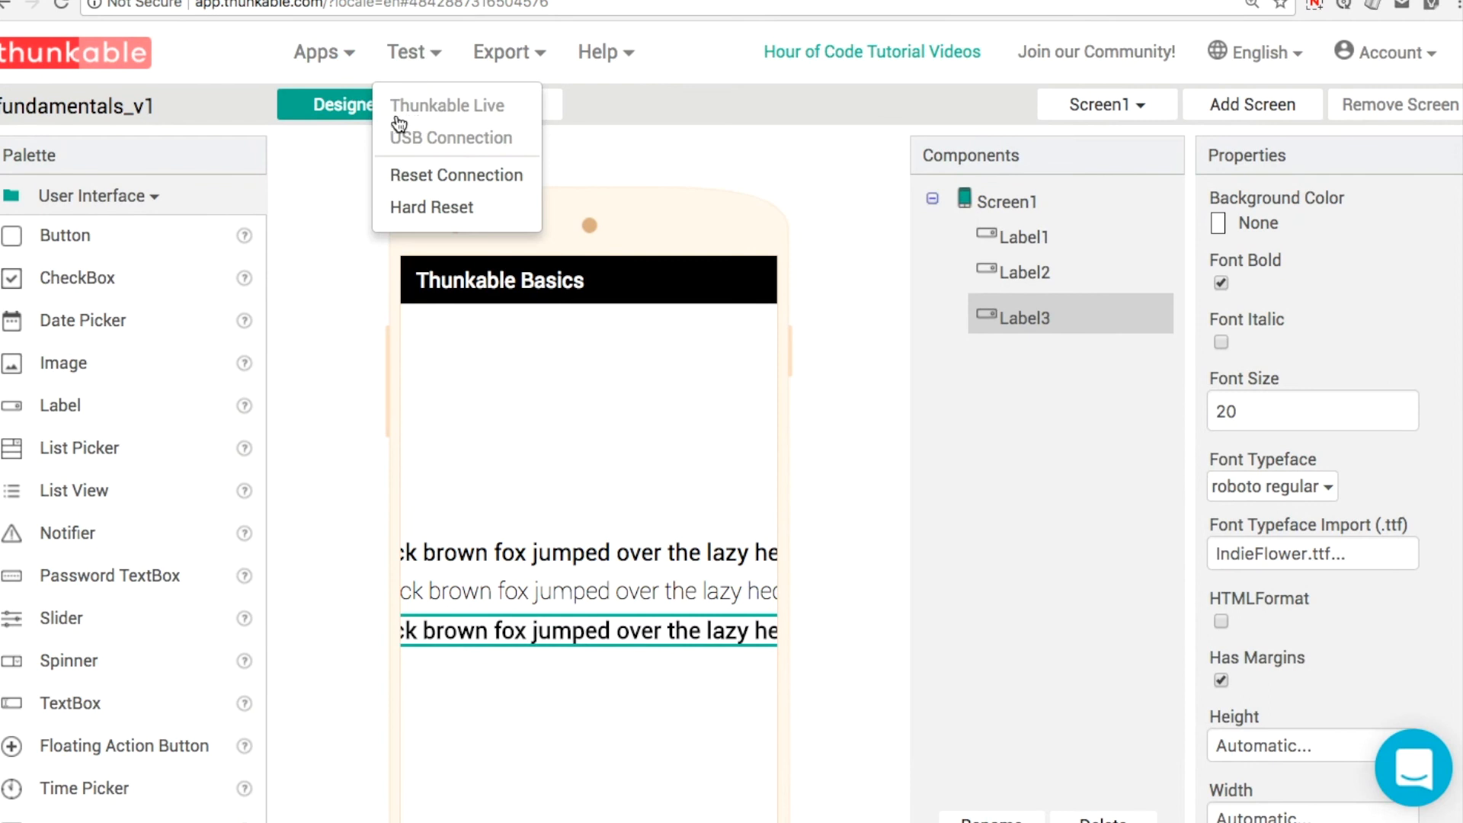
left_click(408, 52)
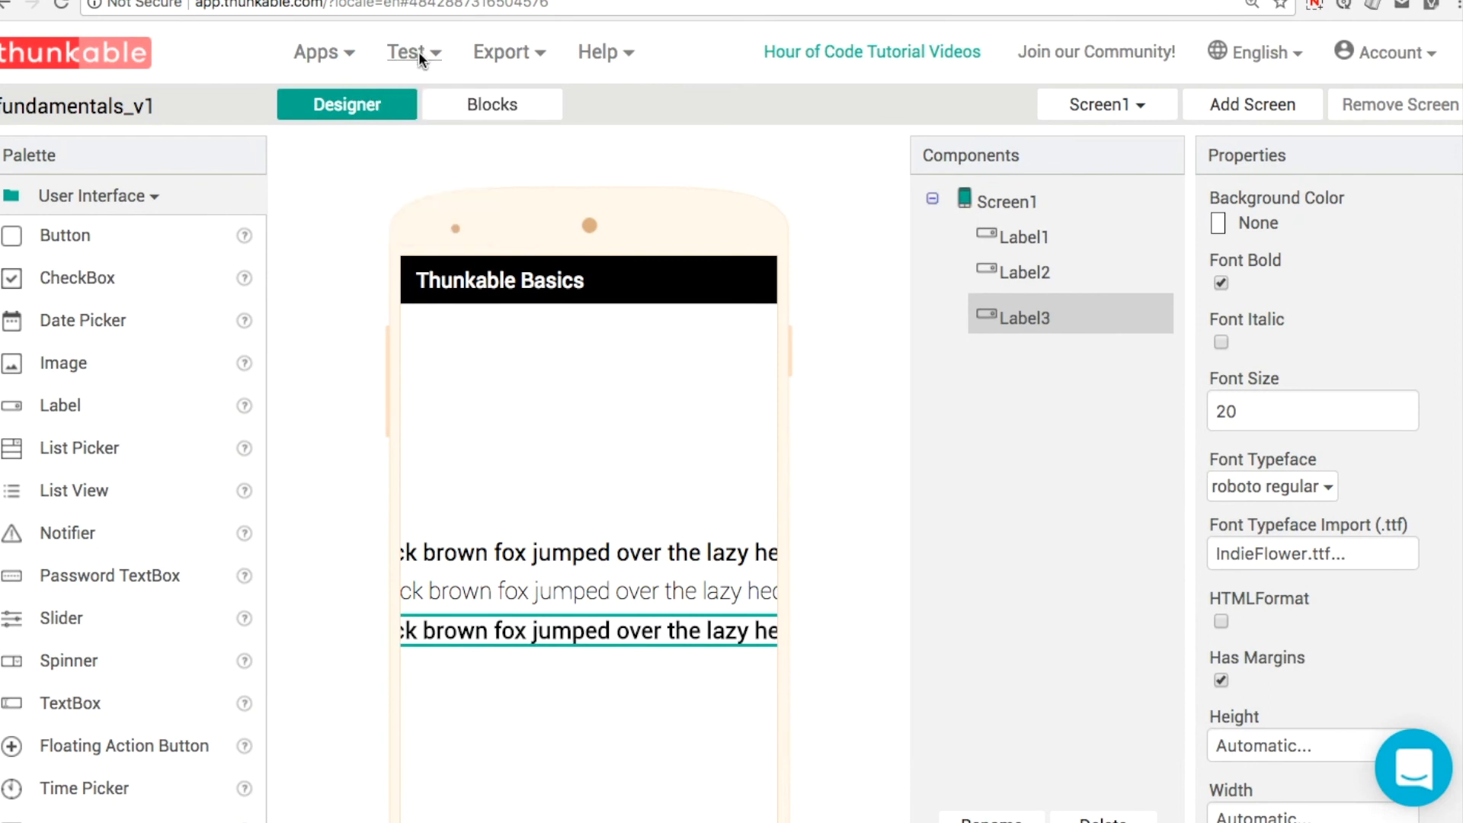
left_click(406, 51)
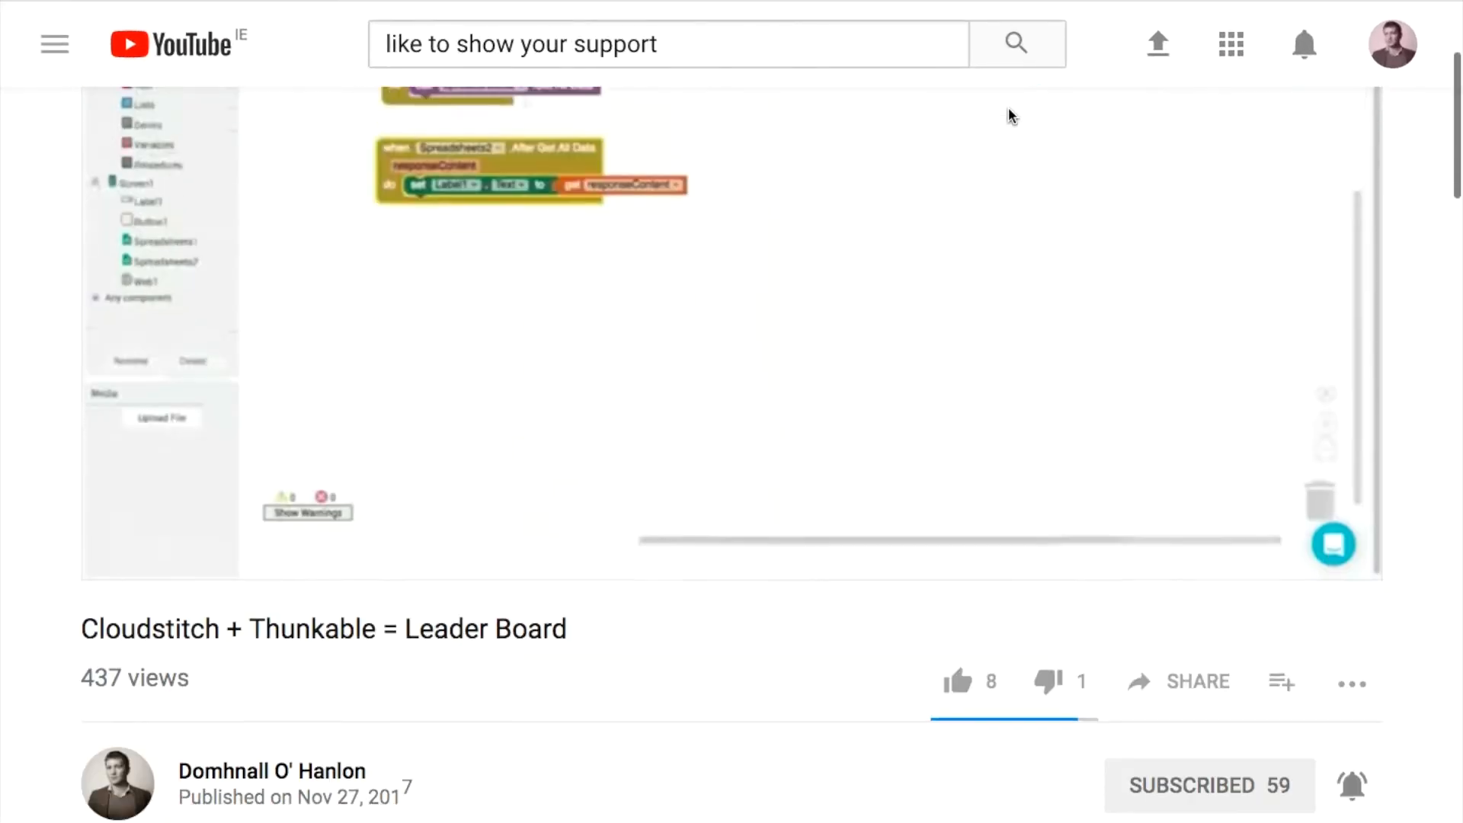
Give the Cloudstitch + Thunkable = Leader Board video a thumbs-up
left_click(956, 682)
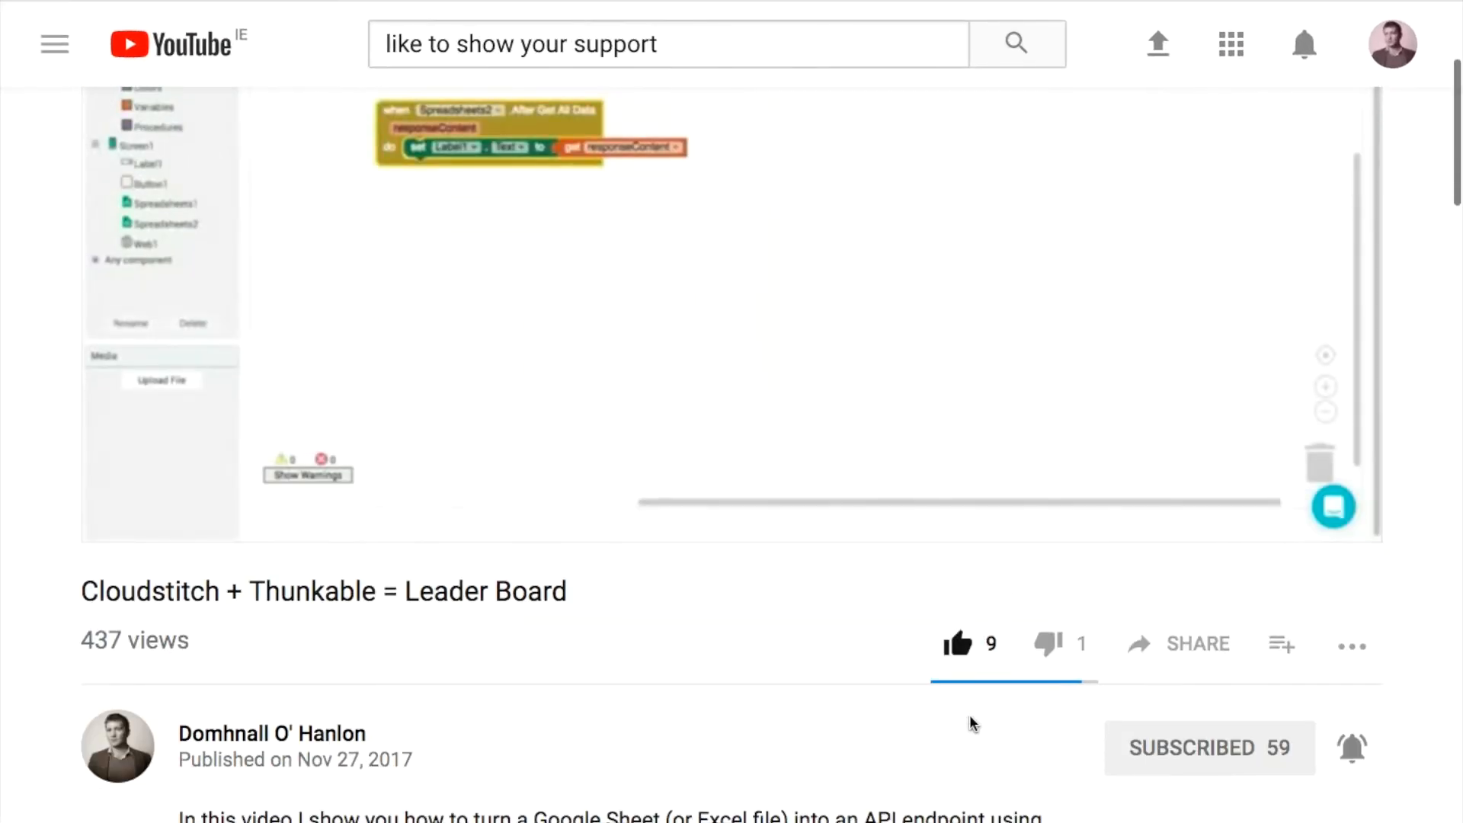
left_click(955, 644)
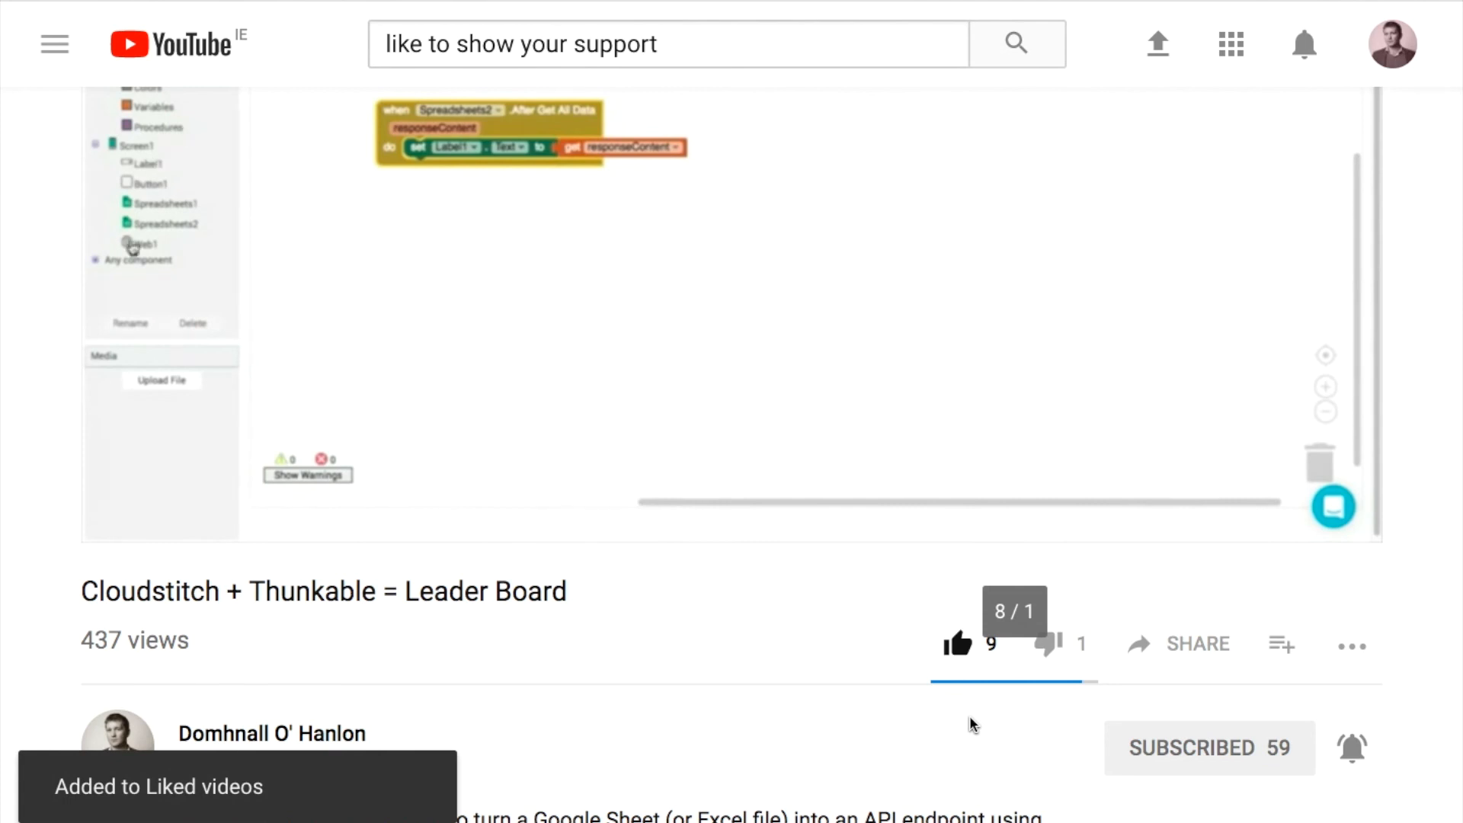